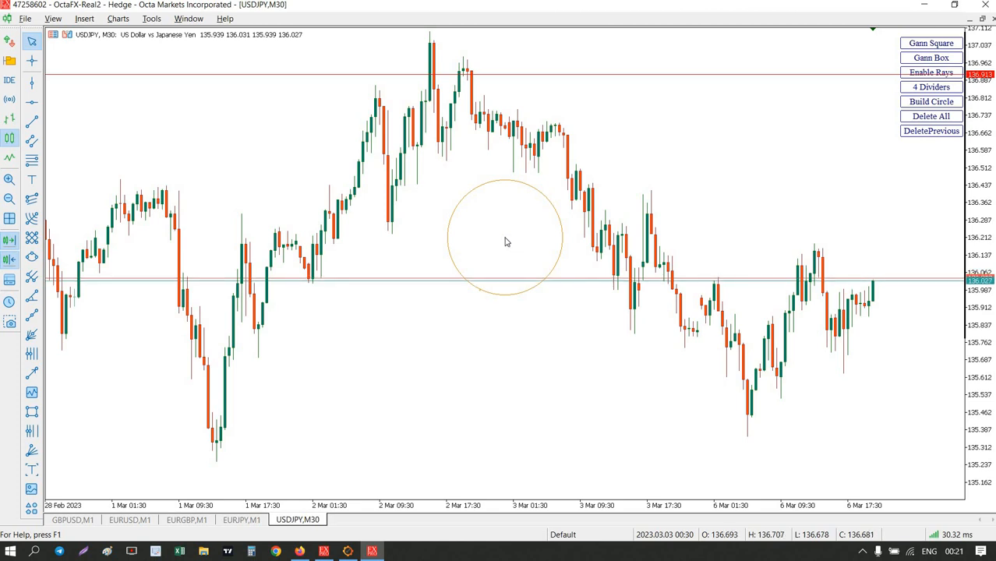
Step: Reposition the circle higher on the USDJPY chart
{"action": "left_click_drag", "start_coordinate": [507, 241], "coordinate": [413, 202]}
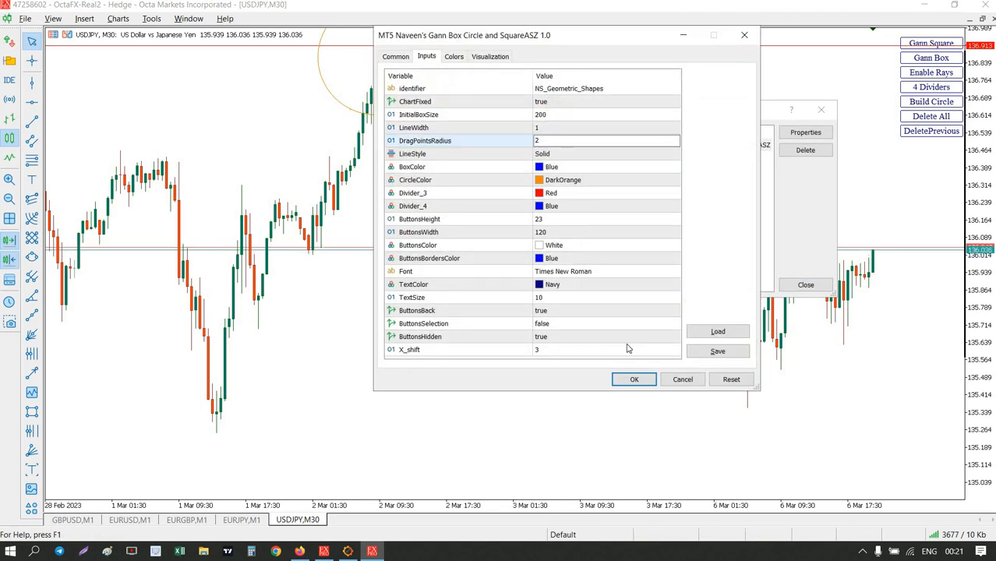
Step: Confirm the Gann Box Circle indicator inputs and close the Indicators list
{"action": "left_click", "coordinate": [633, 379]}
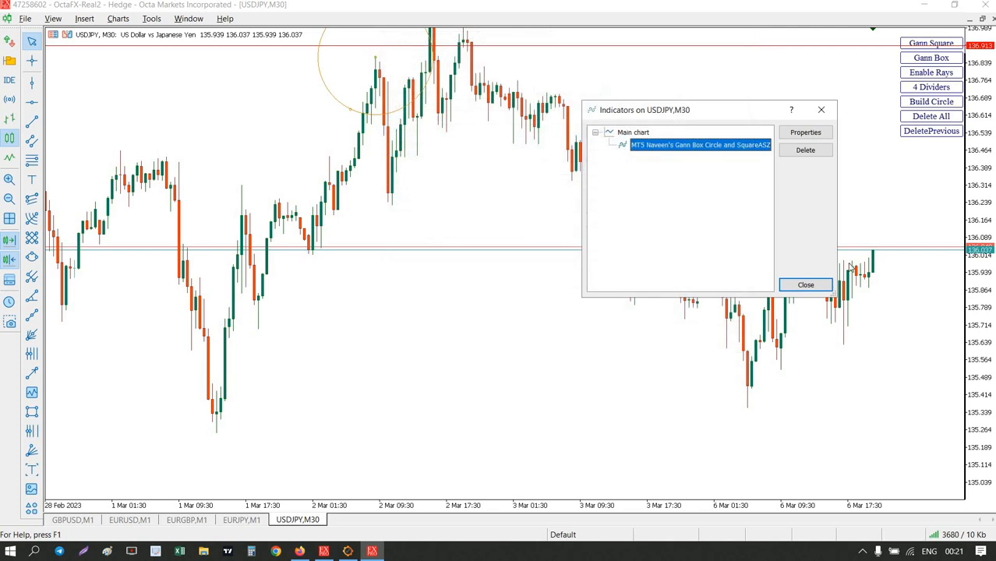
{"action": "left_click", "coordinate": [804, 284]}
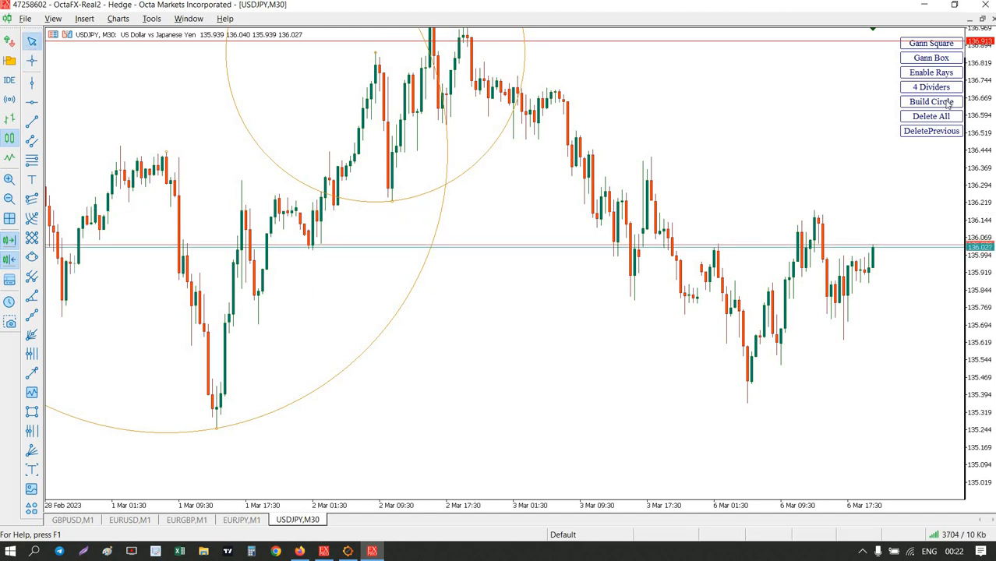
Step: Add another orange circle to the USDJPY chart
{"action": "left_click", "coordinate": [930, 102]}
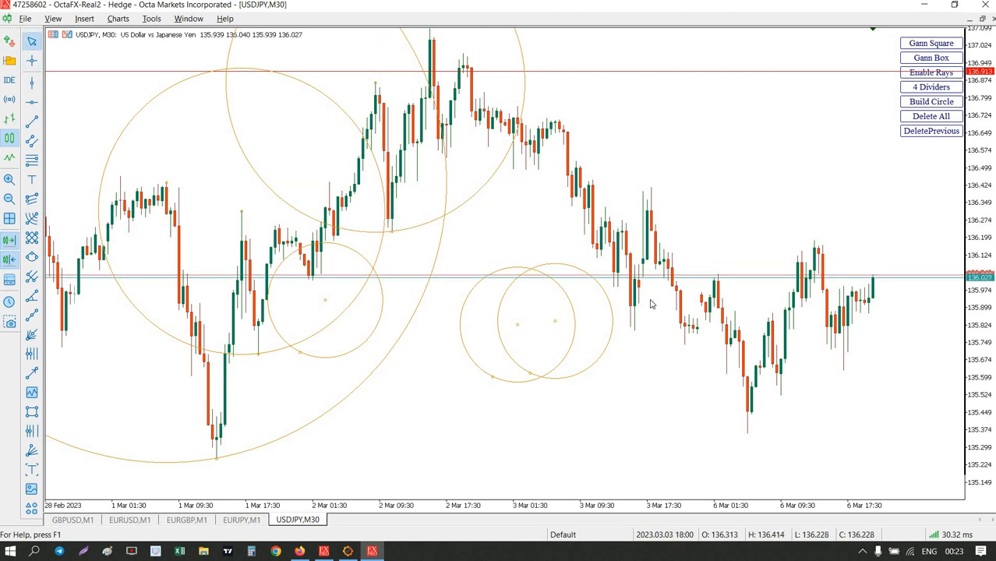
Step: Clear all circles and start a Gann square with rays over the price swings
{"action": "left_click", "coordinate": [930, 115]}
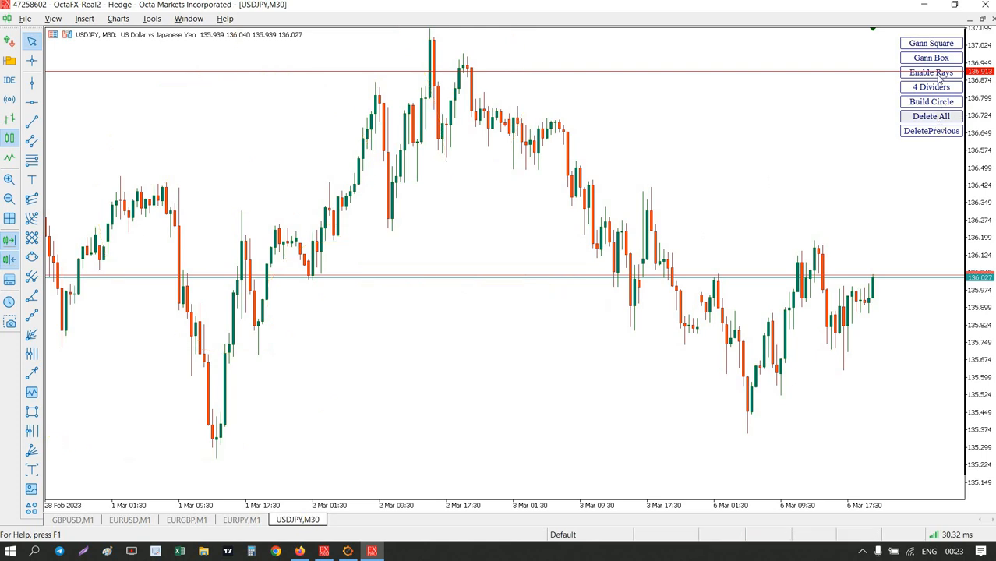
{"action": "left_click", "coordinate": [930, 101]}
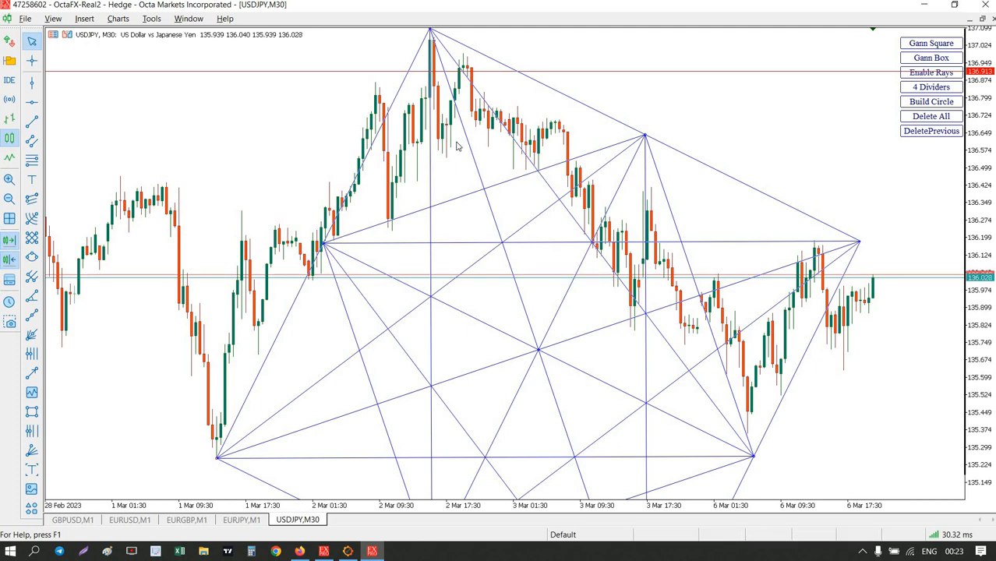
{"action": "mouse_move", "coordinate": [221, 458]}
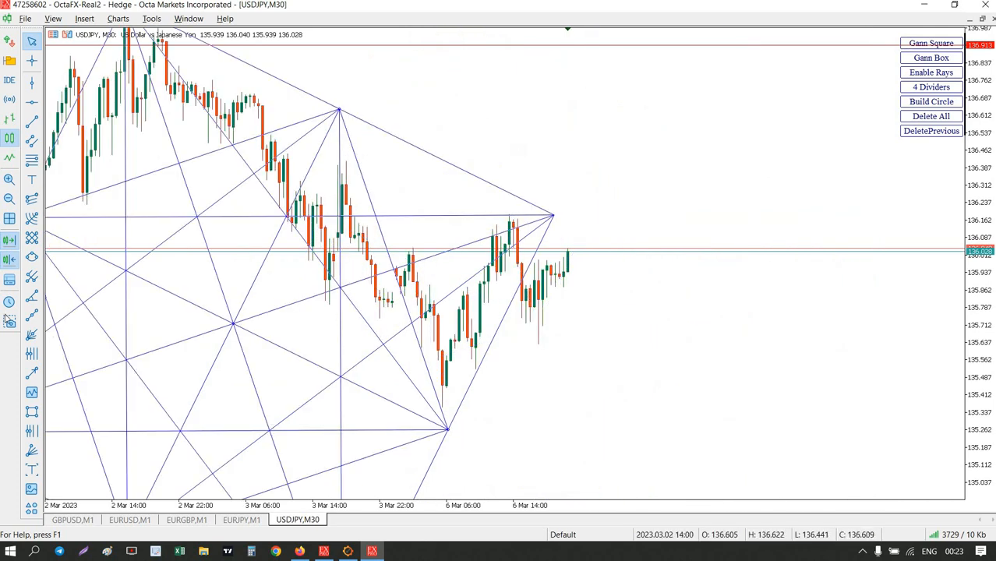
{"action": "mouse_move", "coordinate": [570, 178]}
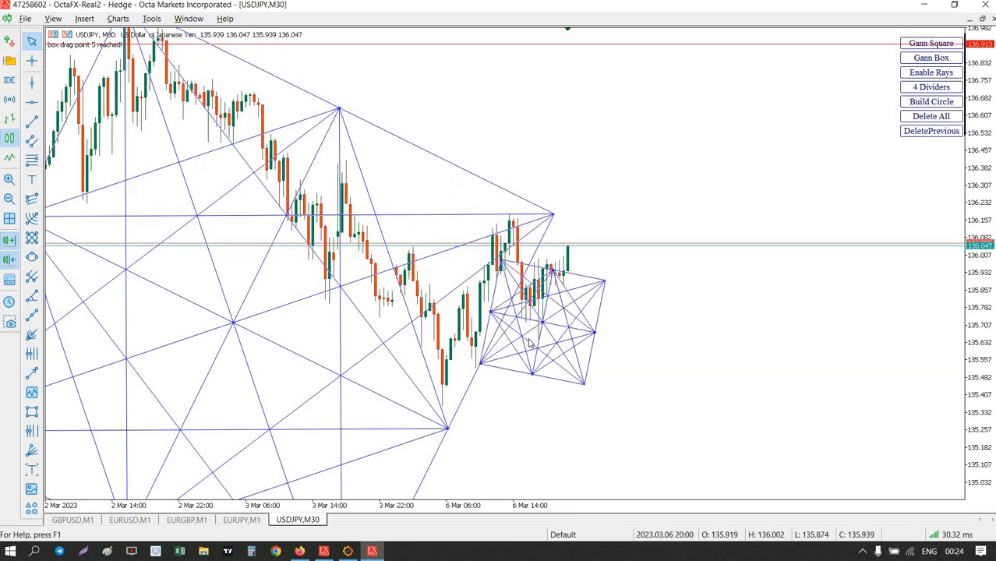
Step: Enlarge the second Gann square to the right past the latest candles
{"action": "left_click_drag", "start_coordinate": [529, 343], "coordinate": [499, 366]}
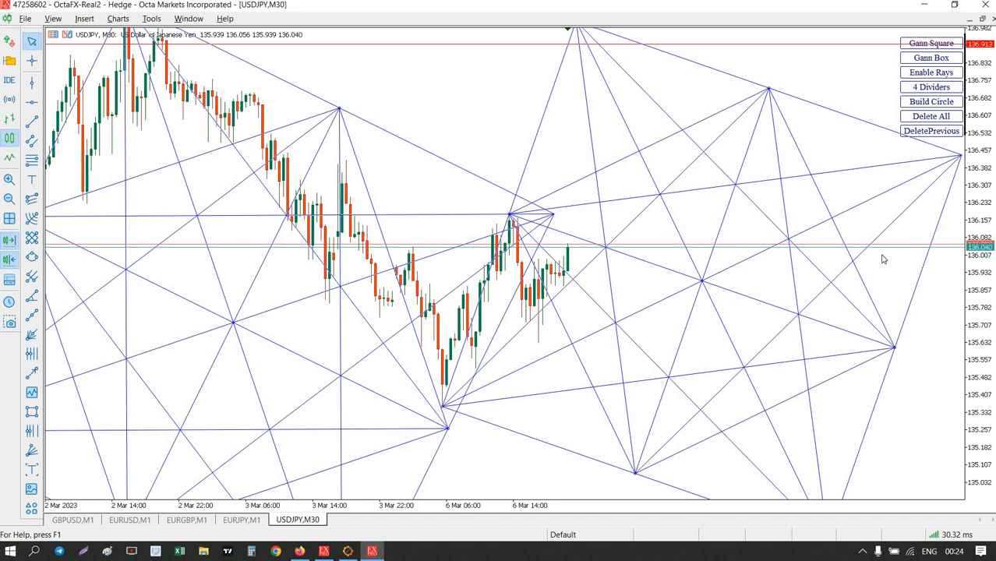
{"action": "mouse_move", "coordinate": [841, 170]}
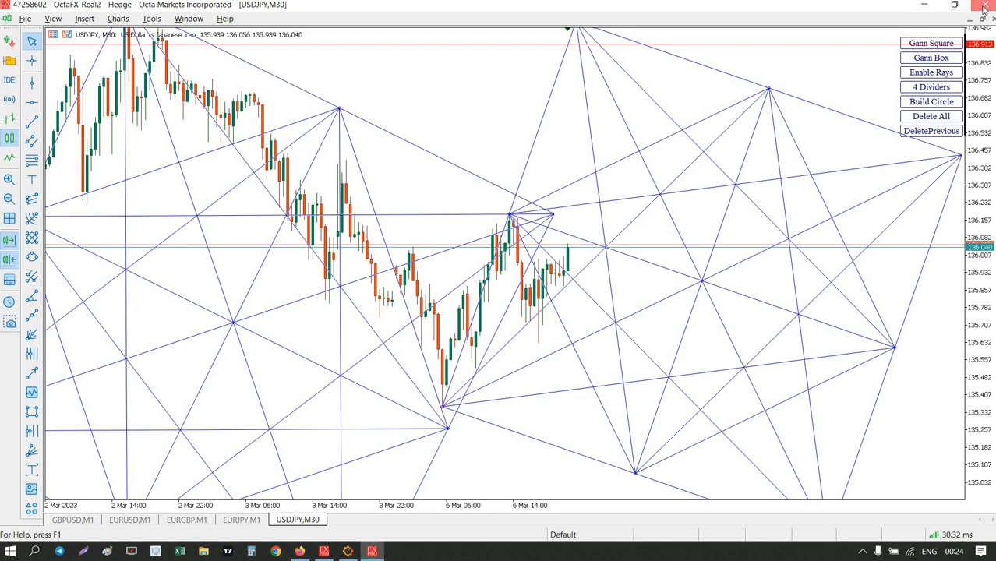
Step: Leave MetaTrader 5 to show the Windows desktop
{"action": "left_click", "coordinate": [985, 6]}
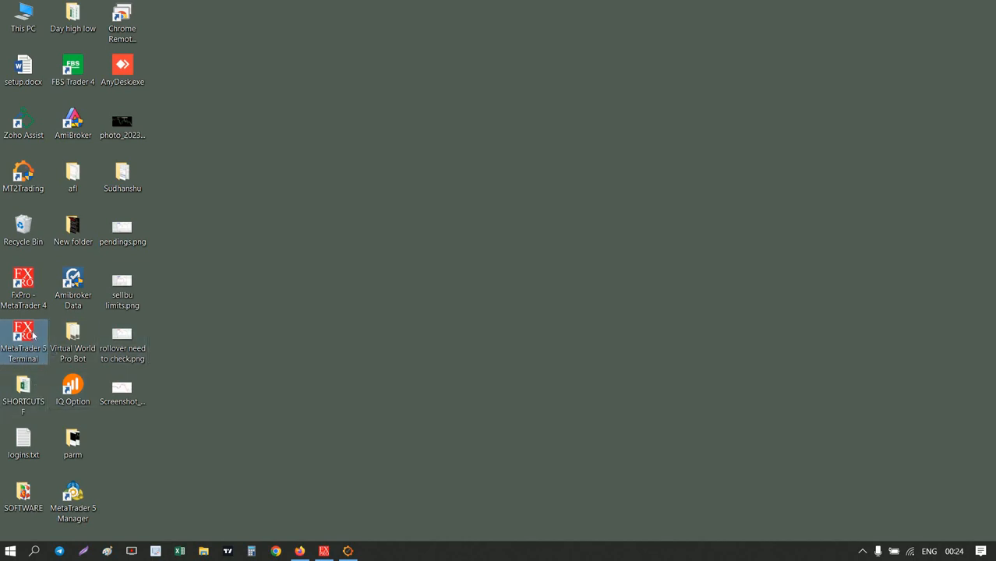
{"action": "mouse_move", "coordinate": [420, 319]}
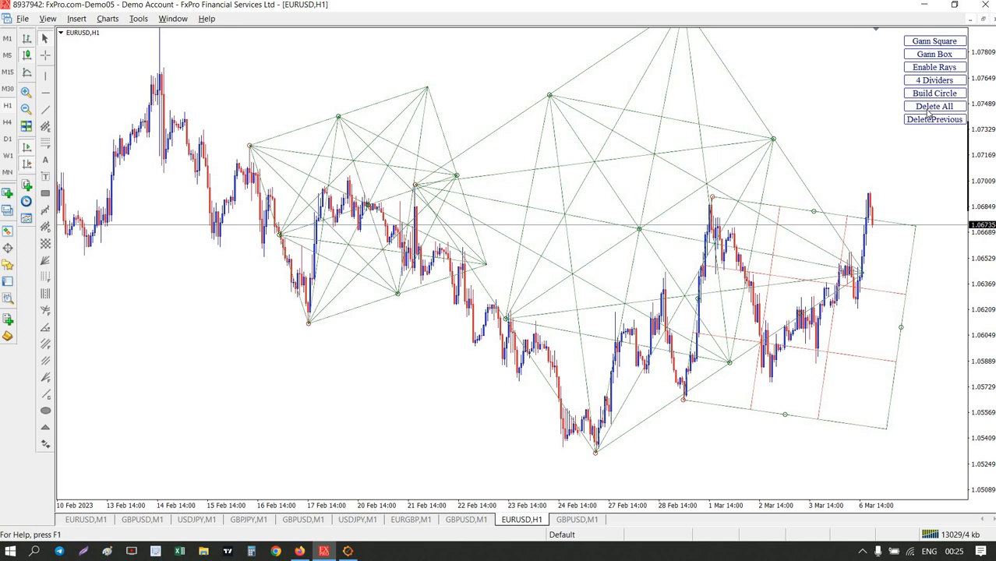
Step: Clear old Gann drawings and start a new Gann square over the late-February swing
{"action": "left_click", "coordinate": [934, 106]}
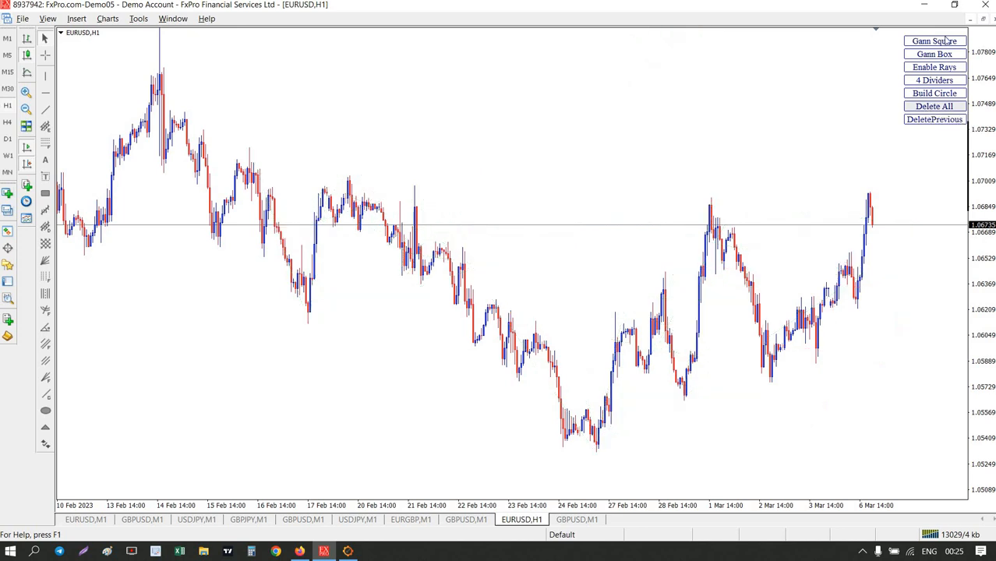
{"action": "left_click", "coordinate": [935, 40]}
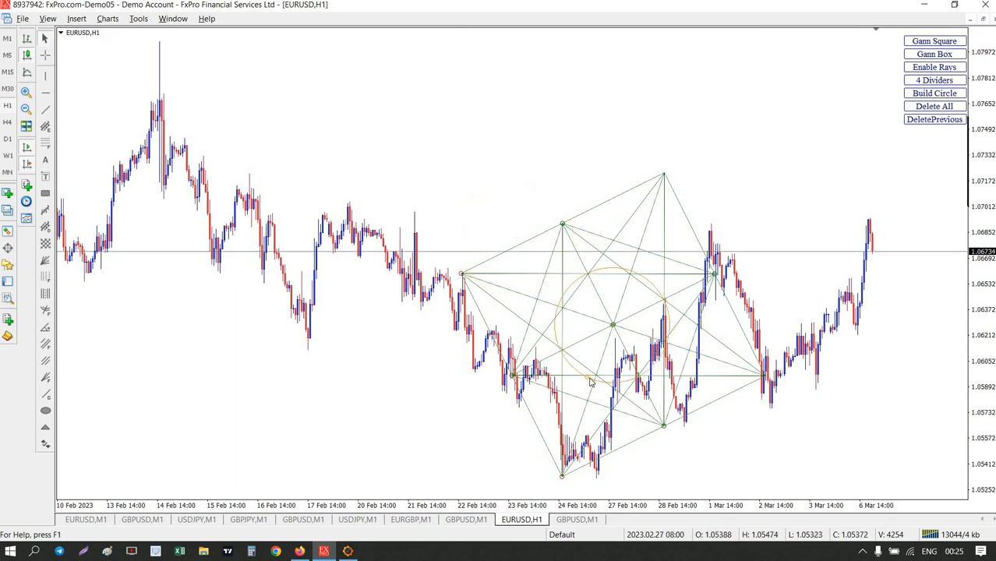
Step: Draw an orange circle enclosing the Gann square on EURUSD H1
{"action": "left_click_drag", "start_coordinate": [589, 382], "coordinate": [561, 475]}
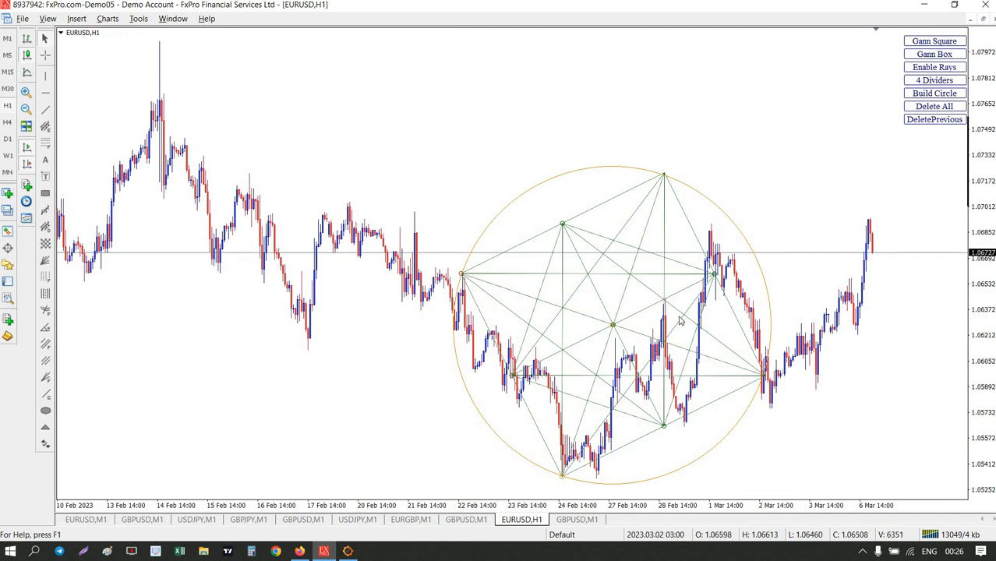
{"action": "mouse_move", "coordinate": [680, 321]}
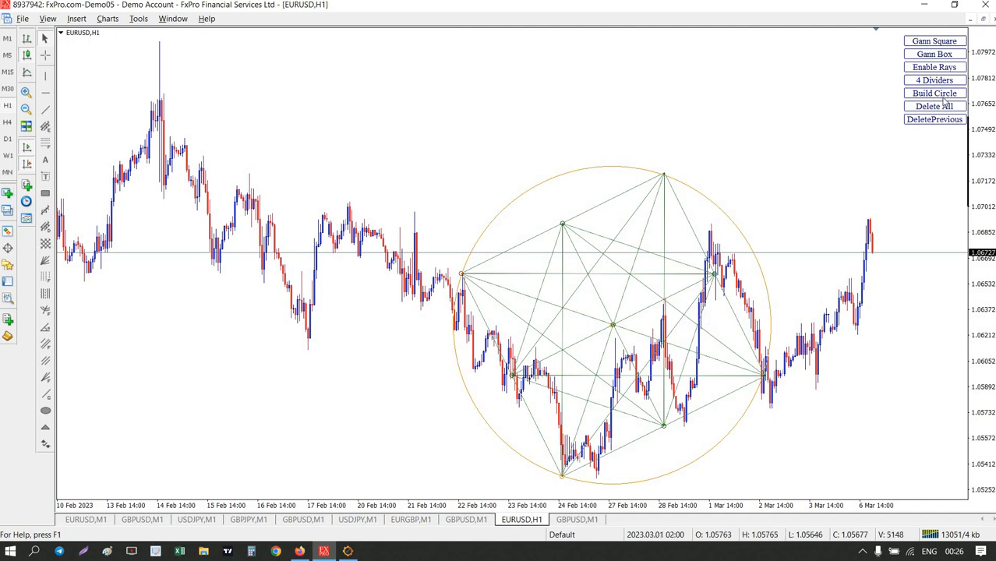
{"action": "mouse_move", "coordinate": [935, 93]}
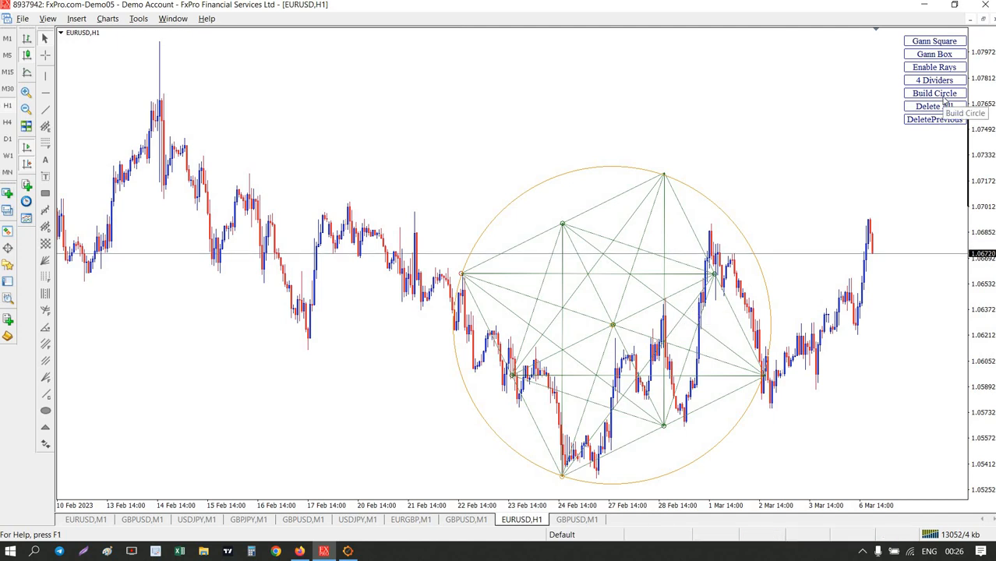
{"action": "mouse_move", "coordinate": [474, 275]}
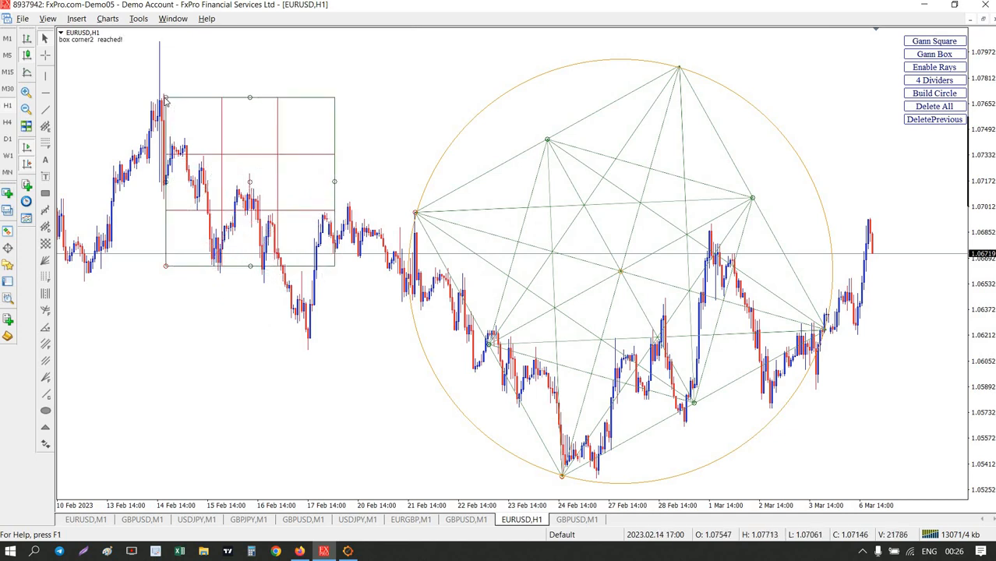
Step: Try four divisions and rays on the Gann box, then clear all Gann drawings
{"action": "left_click", "coordinate": [935, 81]}
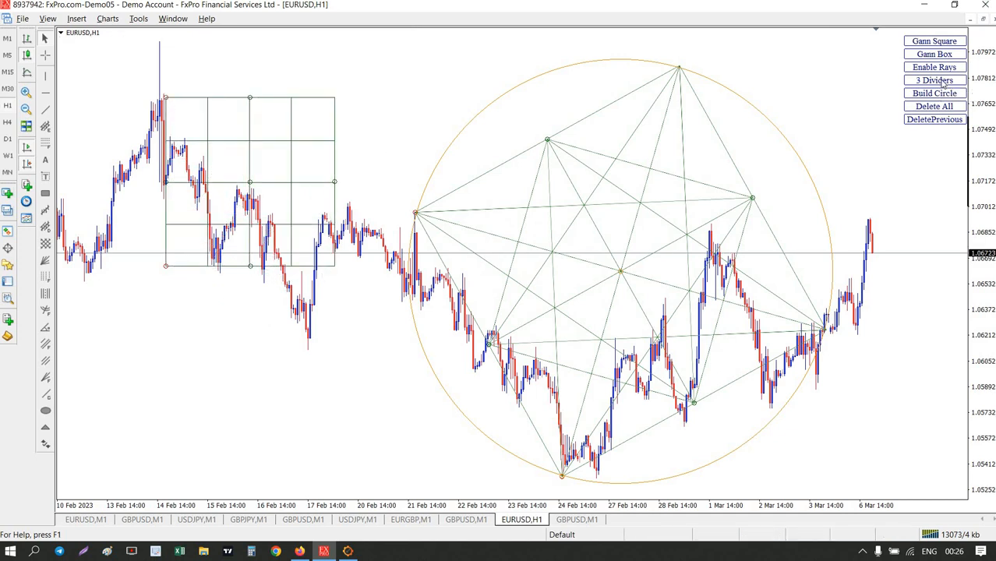
{"action": "left_click", "coordinate": [935, 80]}
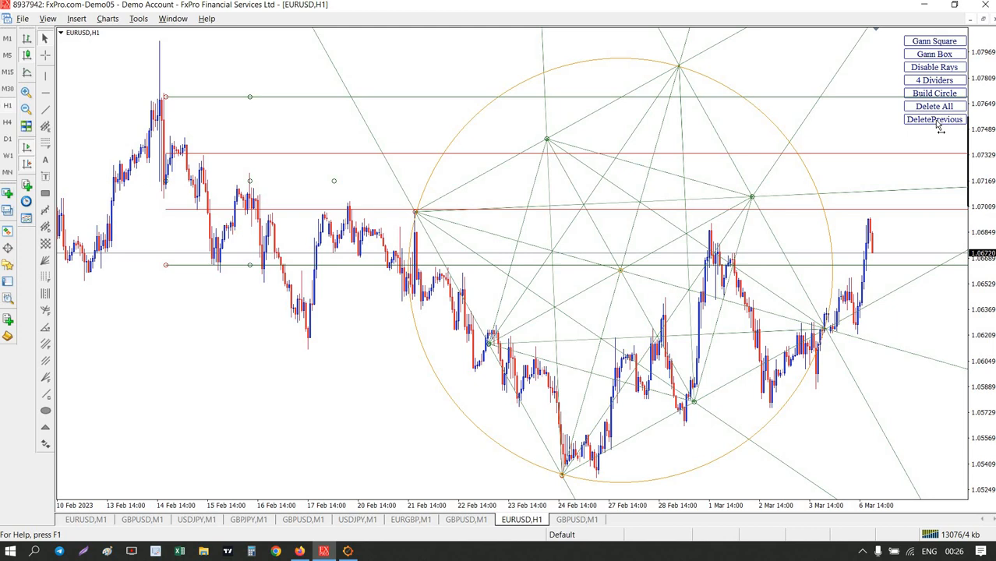
{"action": "left_click", "coordinate": [935, 118]}
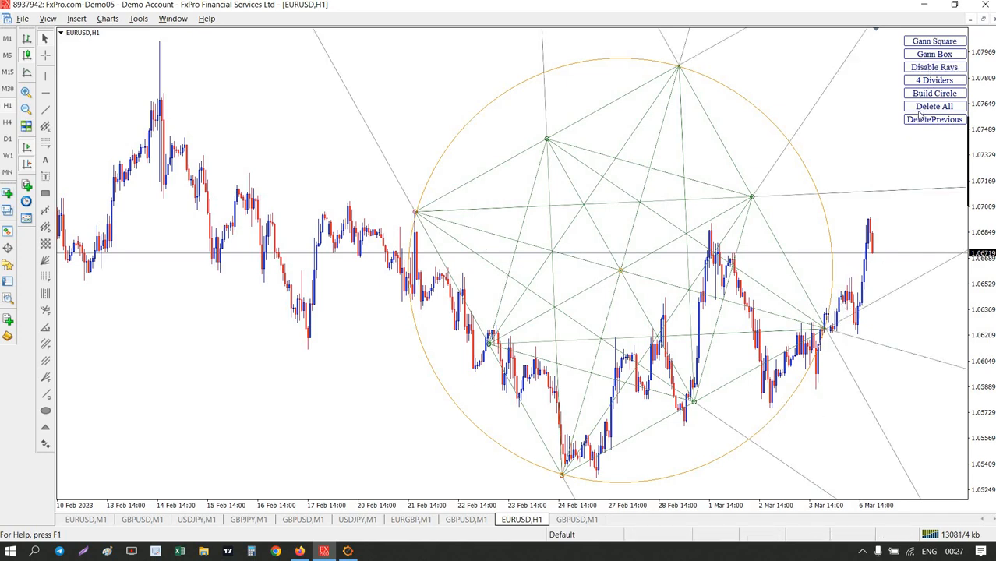
{"action": "left_click", "coordinate": [935, 119]}
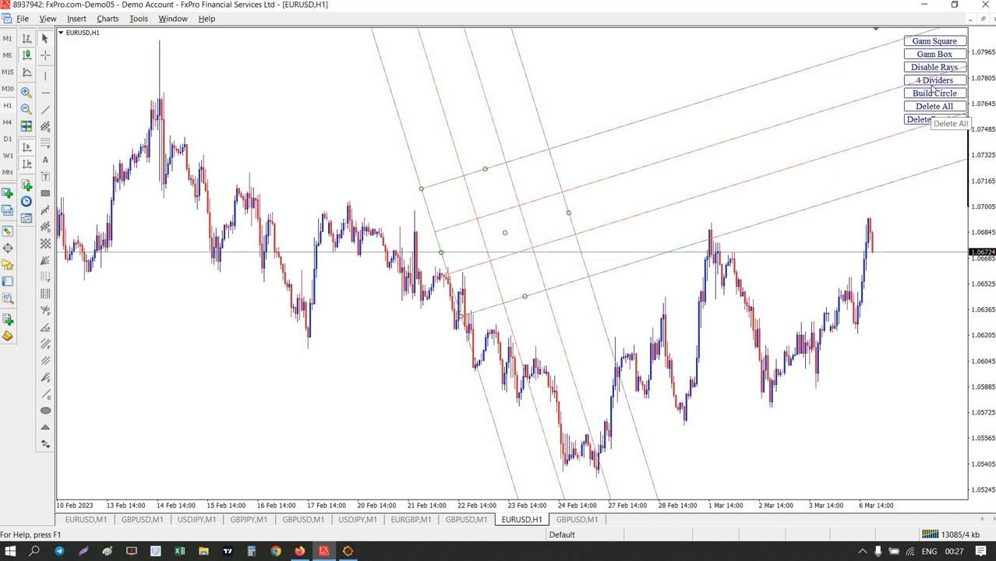
Step: Draw an enlarged Gann box over the swing with rays enabled, then close MetaTrader 4
{"action": "left_click", "coordinate": [928, 52]}
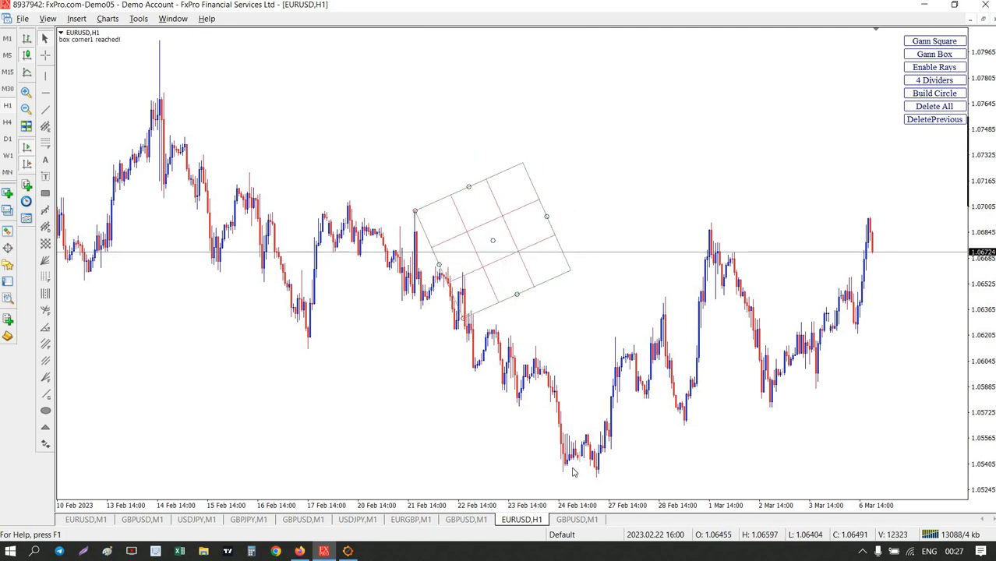
{"action": "left_click_drag", "start_coordinate": [517, 293], "coordinate": [598, 478]}
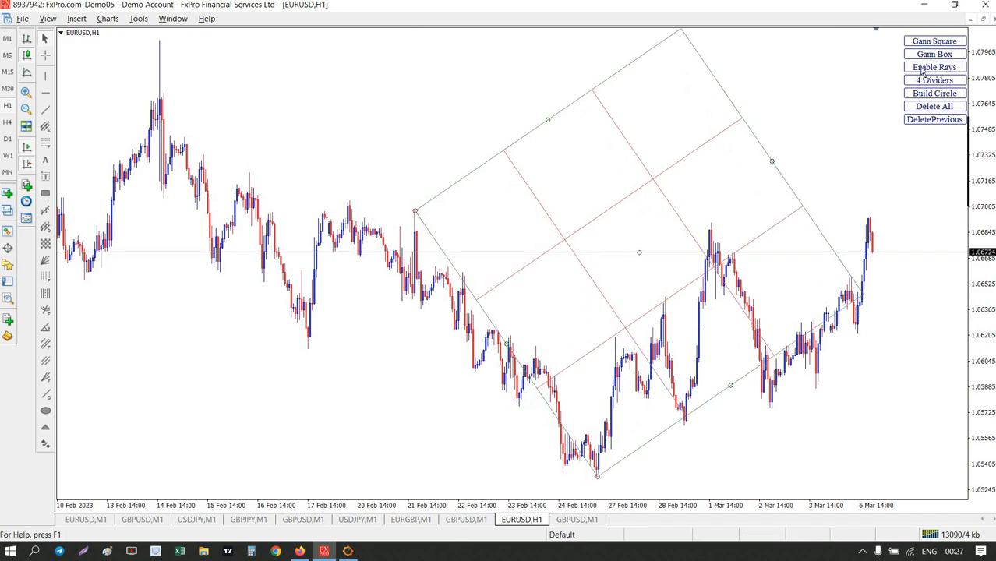
{"action": "left_click", "coordinate": [922, 69]}
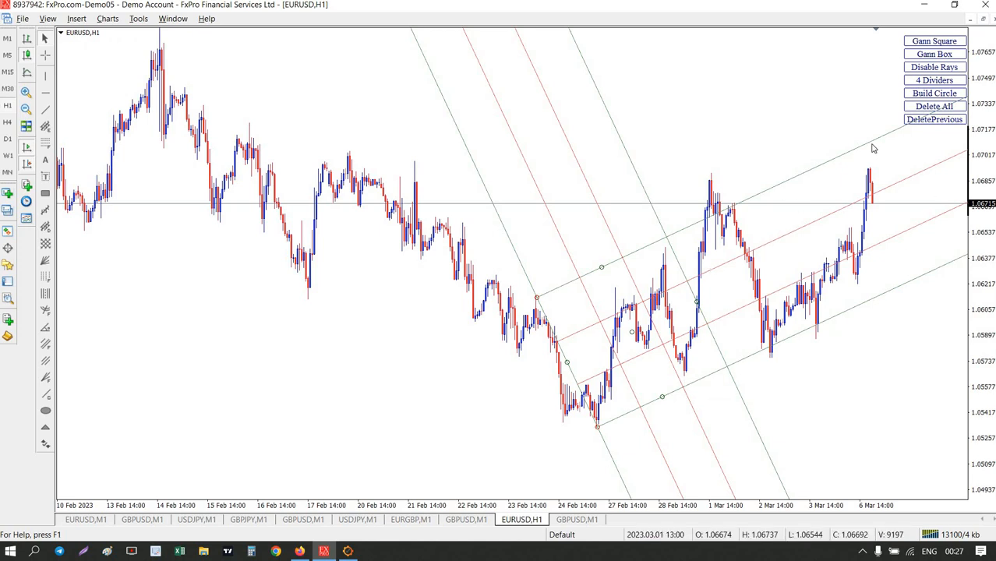
{"action": "mouse_move", "coordinate": [837, 218]}
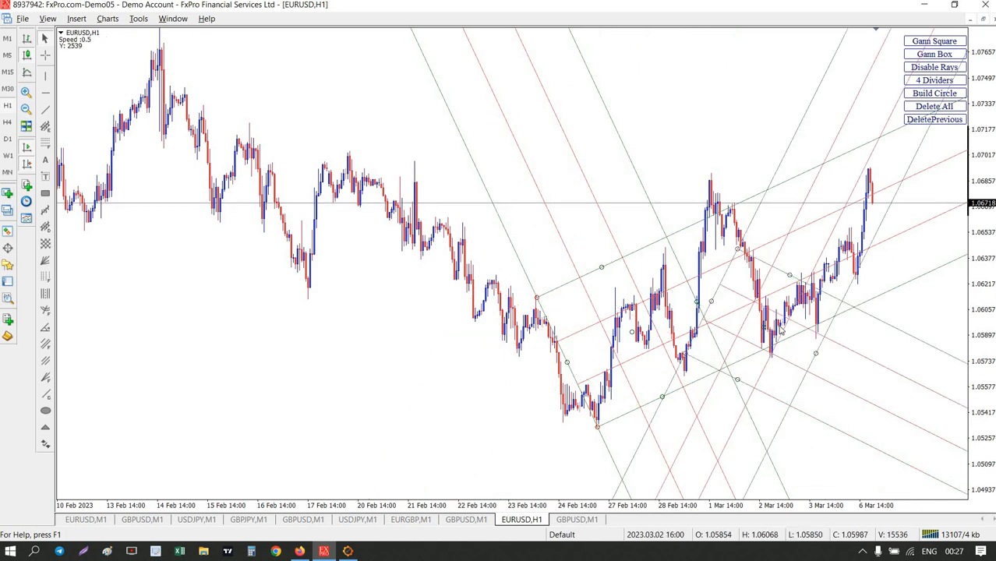
{"action": "mouse_move", "coordinate": [831, 324]}
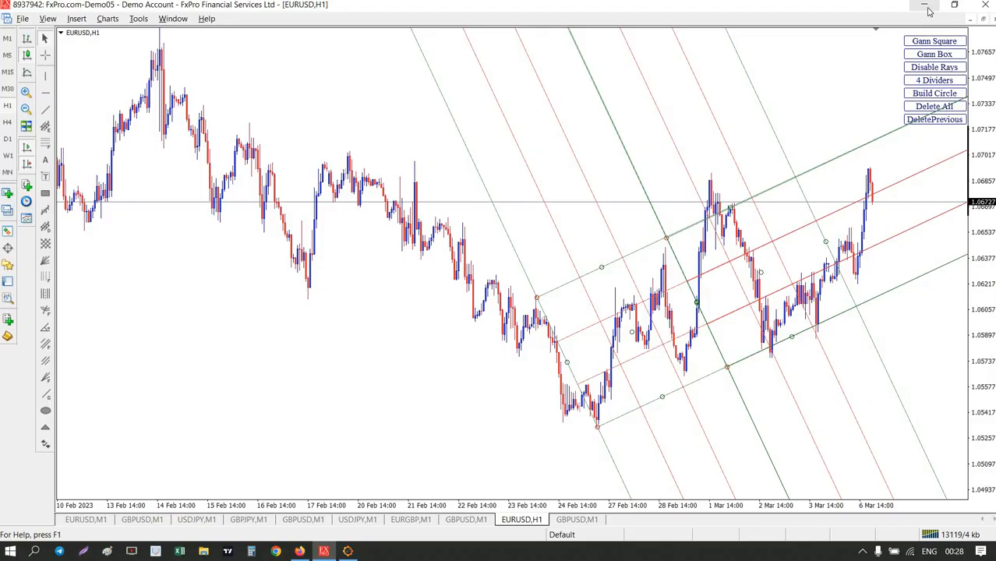
{"action": "left_click", "coordinate": [919, 9]}
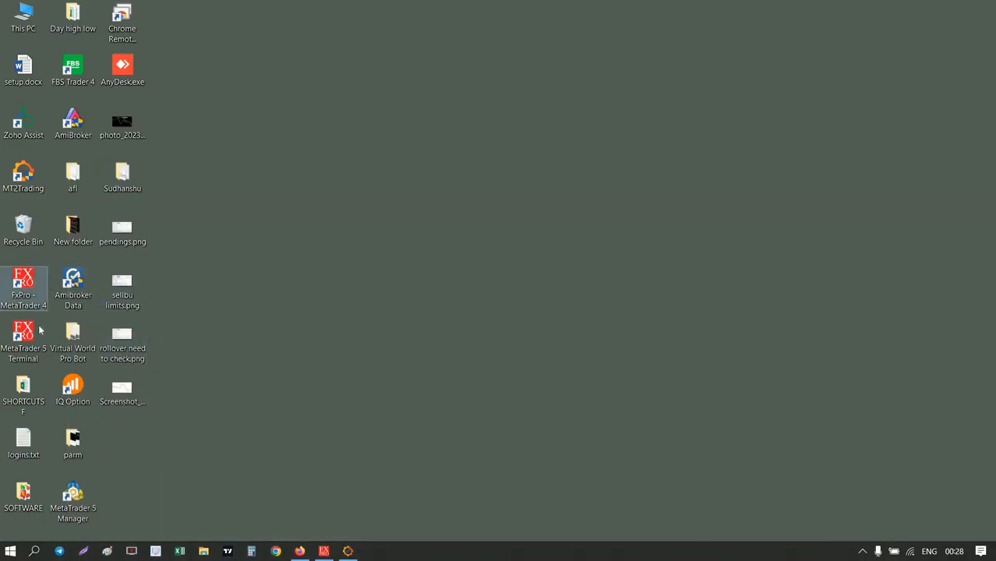
Step: Launch MetaTrader 5 from the desktop onto the USDJPY M30 chart
{"action": "left_click", "coordinate": [22, 346]}
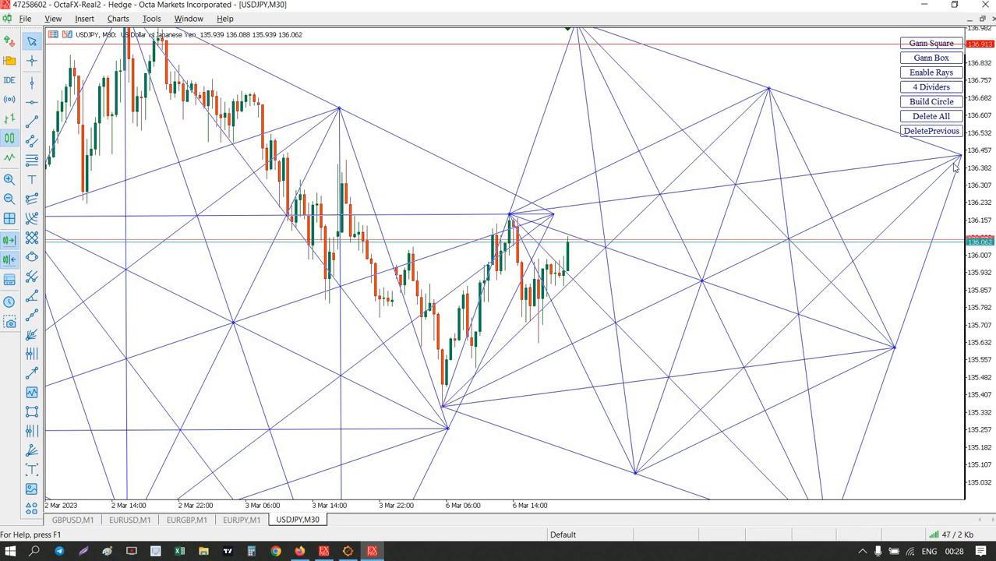
{"action": "mouse_move", "coordinate": [537, 159]}
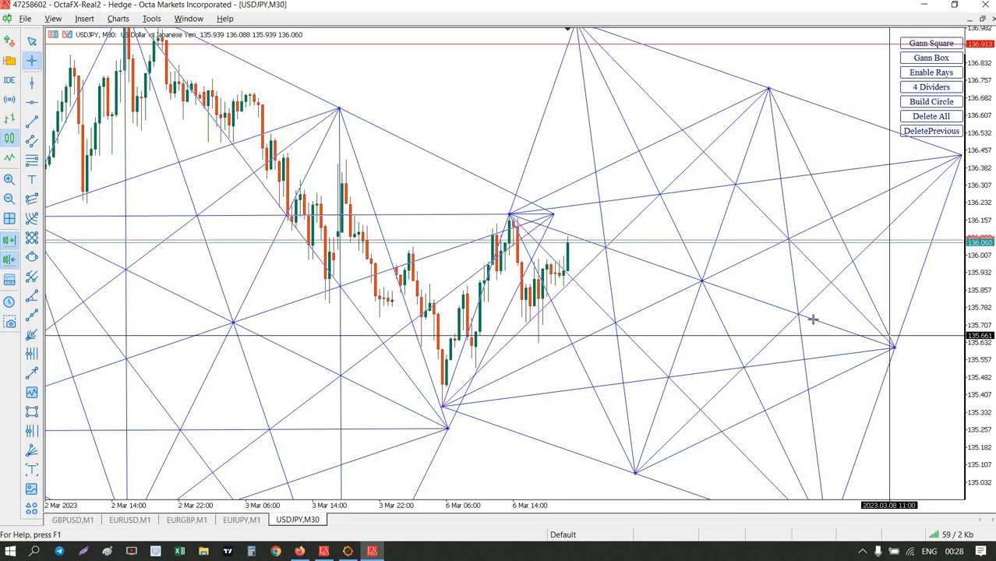
{"action": "mouse_move", "coordinate": [865, 65]}
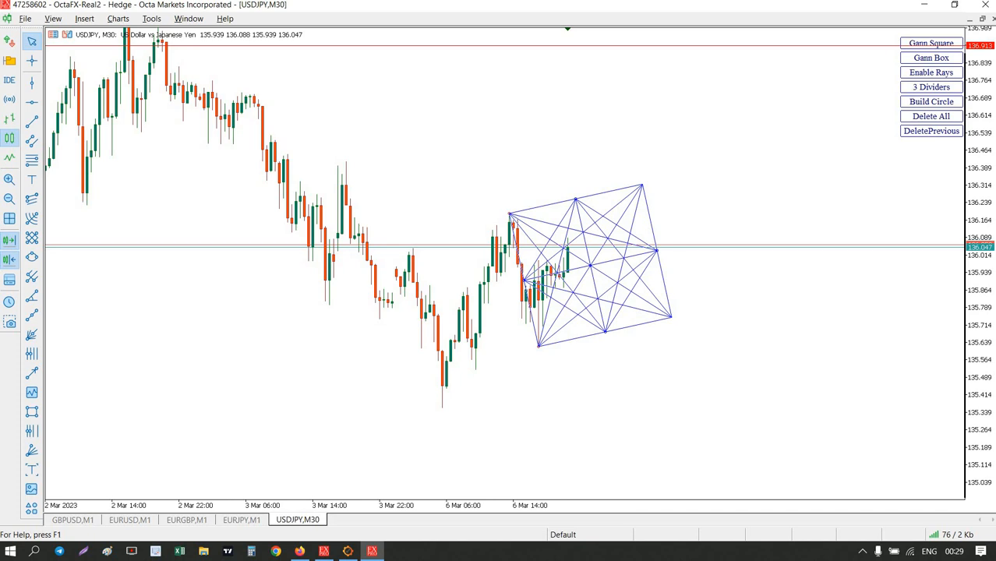
{"action": "mouse_move", "coordinate": [558, 405]}
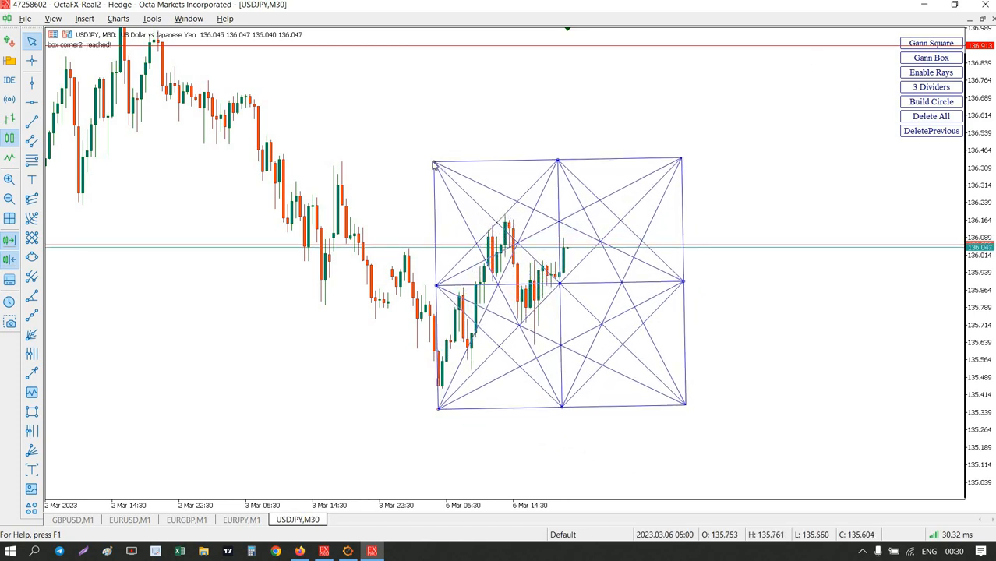
Step: Drag the Gann box corner to enlarge and square it around the recent USDJPY candles
{"action": "left_click_drag", "start_coordinate": [434, 166], "coordinate": [443, 166]}
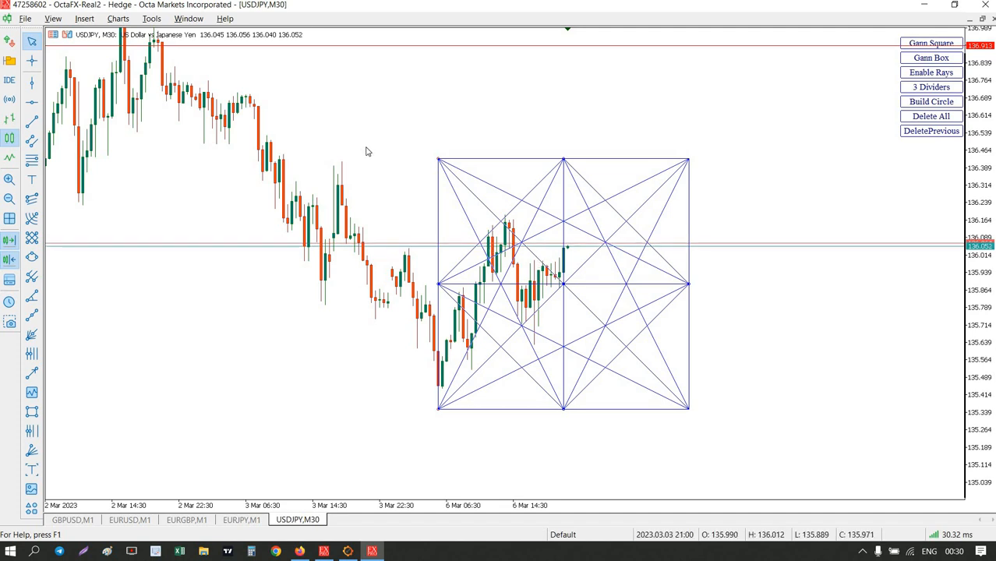
Step: Switch USDJPY to the Daily timeframe and fix the chart scale in Properties
{"action": "right_click", "coordinate": [368, 151]}
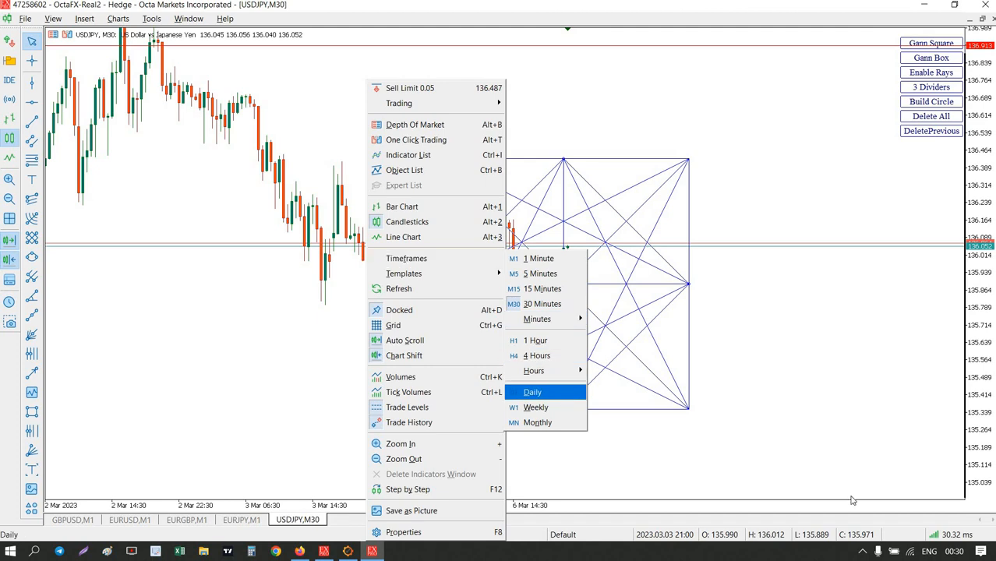
{"action": "left_click", "coordinate": [533, 393]}
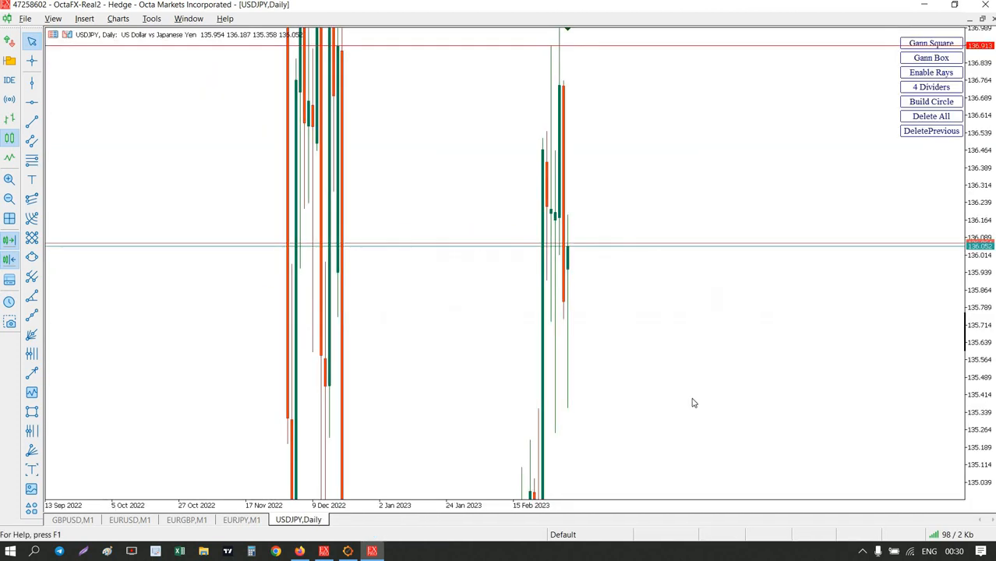
{"action": "right_click", "coordinate": [694, 402]}
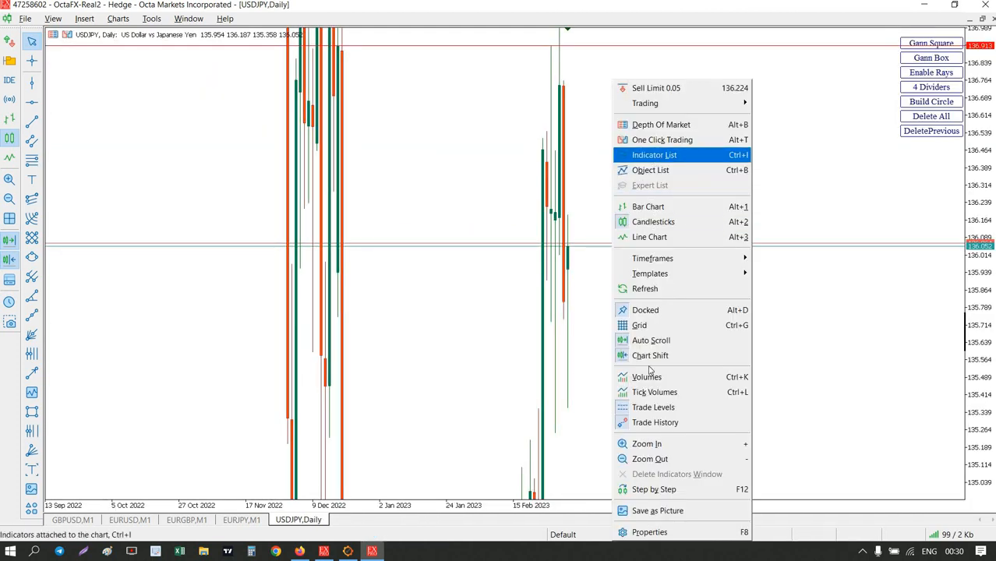
{"action": "left_click", "coordinate": [650, 531]}
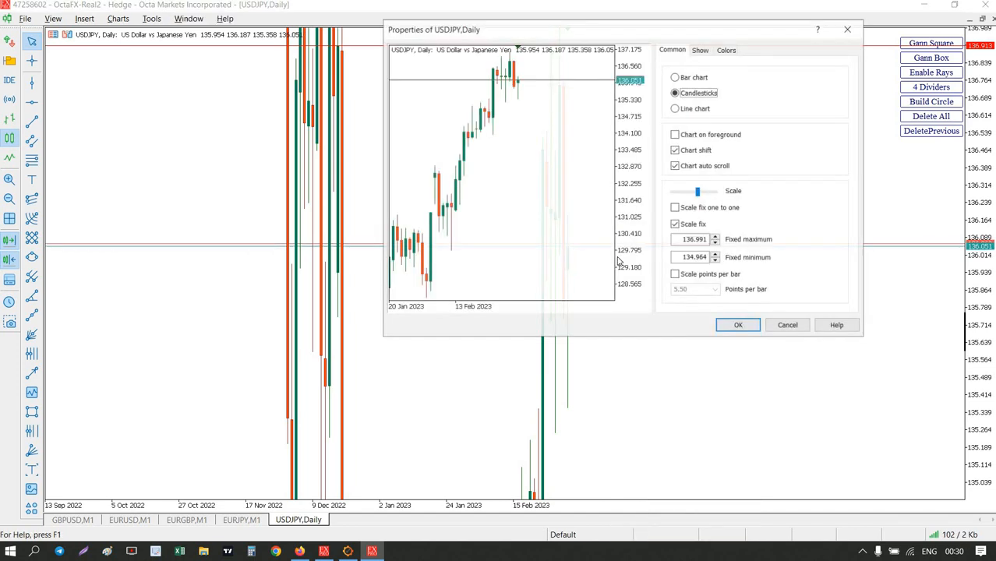
{"action": "left_click", "coordinate": [675, 224]}
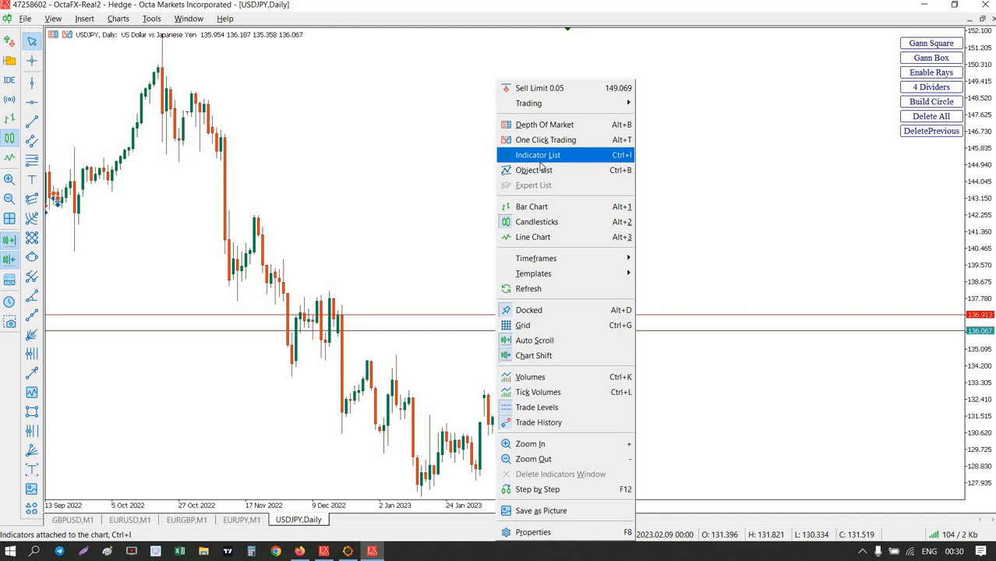
Step: Check the Indicator List to confirm Gann Box Circle is still attached
{"action": "left_click", "coordinate": [542, 154]}
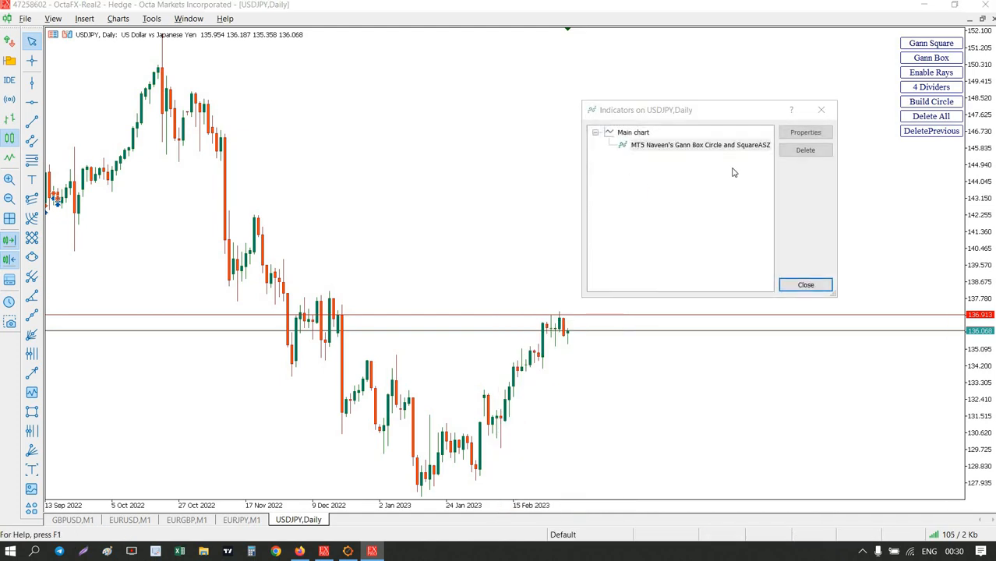
{"action": "left_click", "coordinate": [698, 145]}
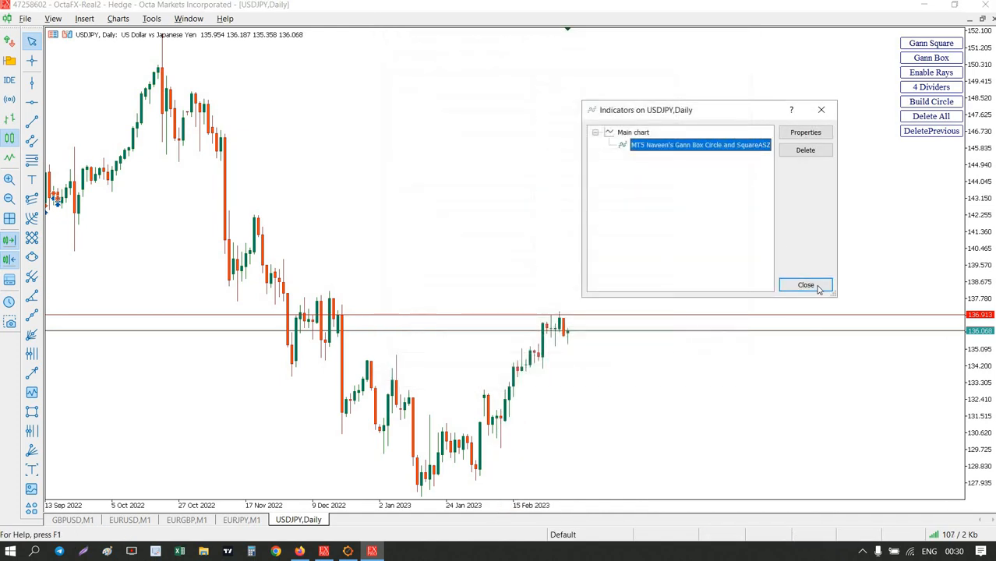
{"action": "left_click", "coordinate": [804, 284]}
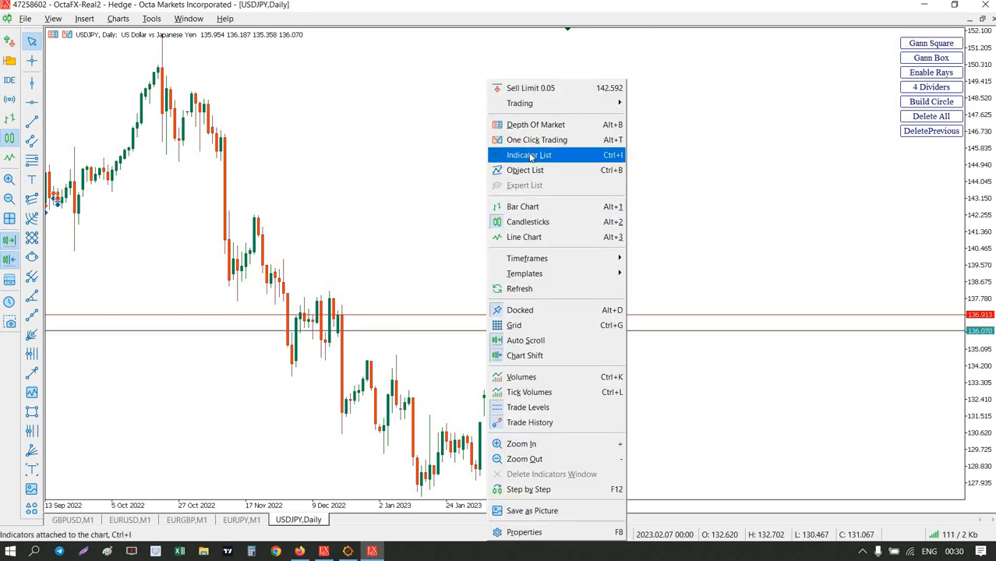
Step: Set the Gann indicator inputs DragPointsRadius to 4 and X_shift to 5 and confirm
{"action": "left_click", "coordinate": [529, 155]}
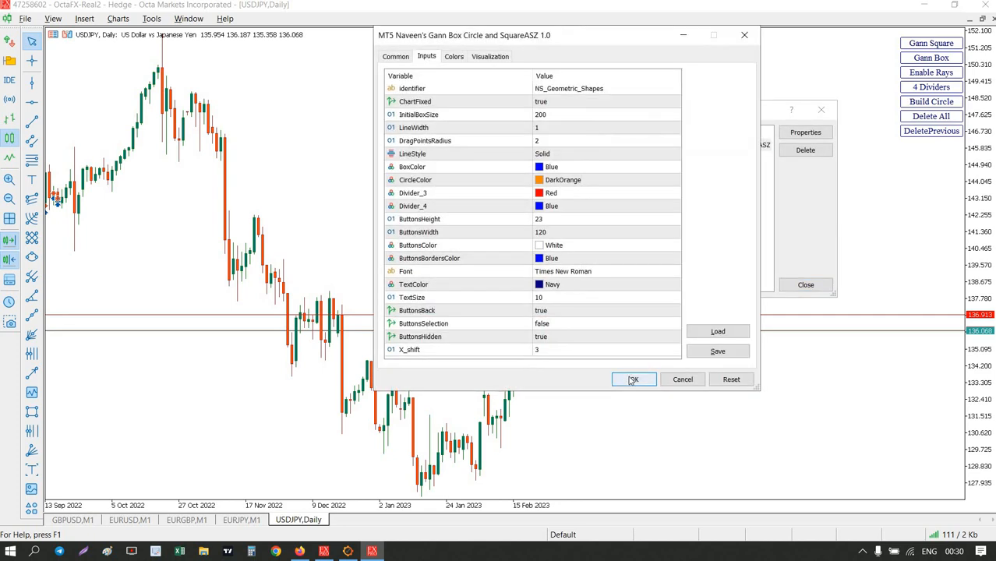
{"action": "left_click", "coordinate": [632, 380]}
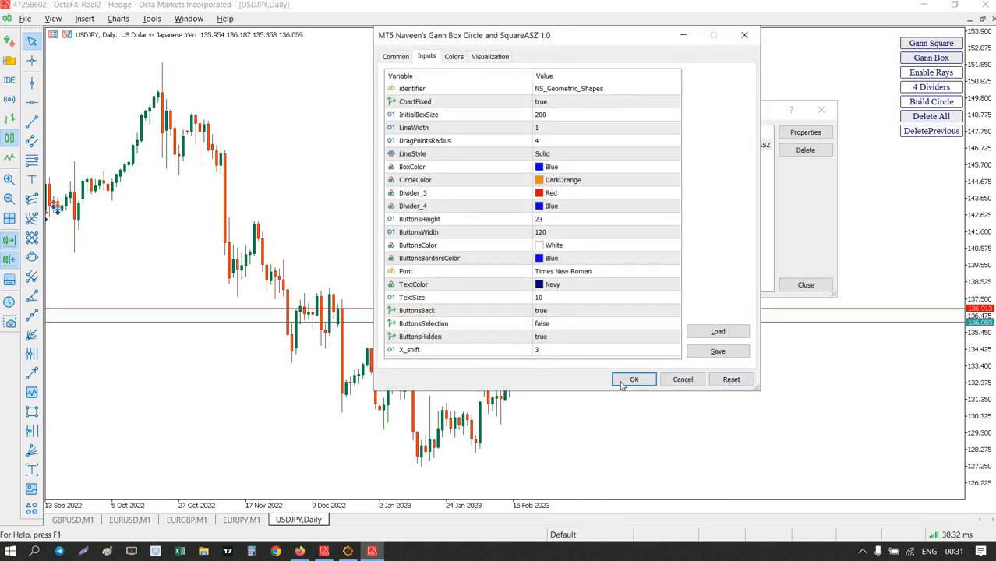
{"action": "left_click", "coordinate": [633, 381]}
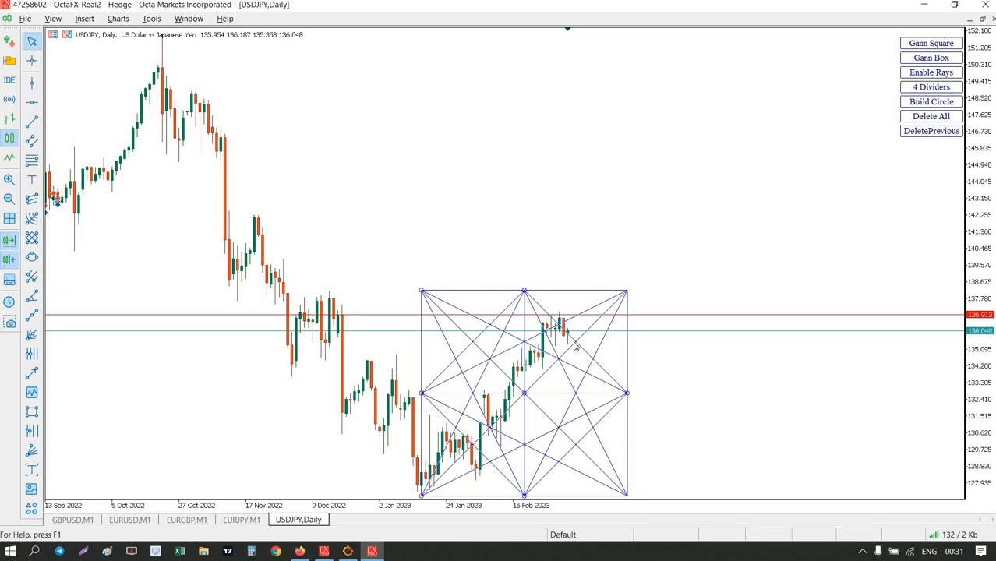
{"action": "mouse_move", "coordinate": [587, 336]}
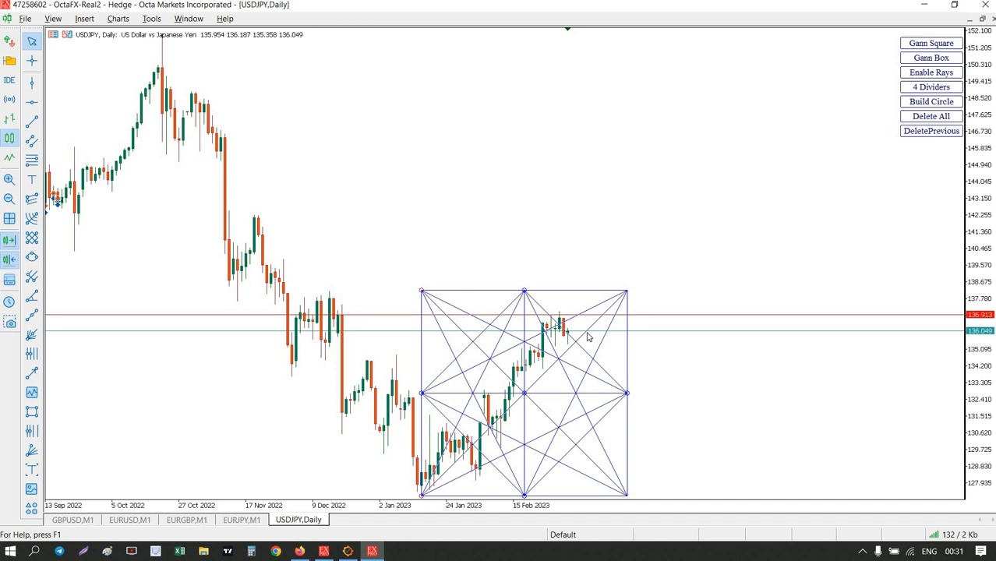
{"action": "mouse_move", "coordinate": [530, 382]}
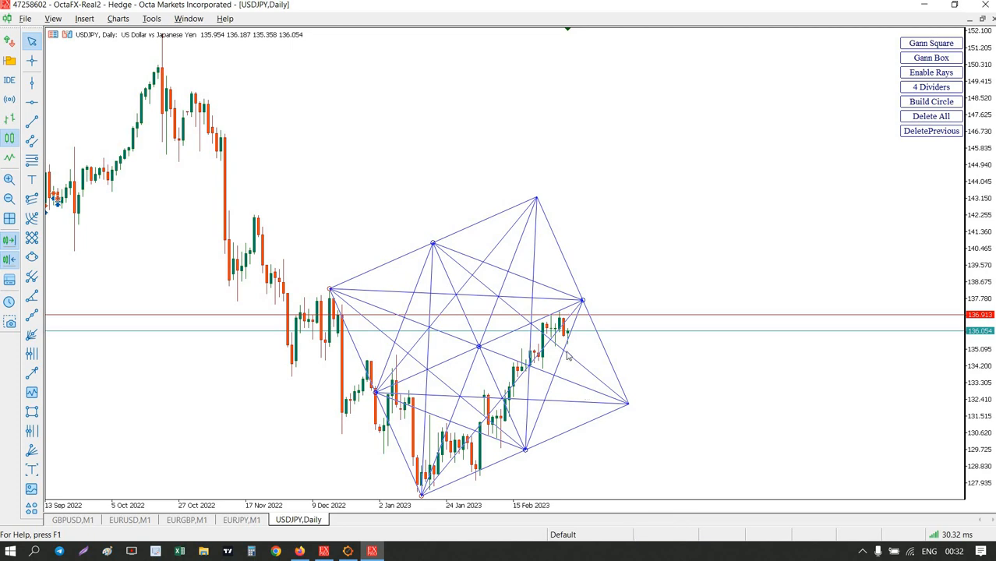
{"action": "mouse_move", "coordinate": [568, 355]}
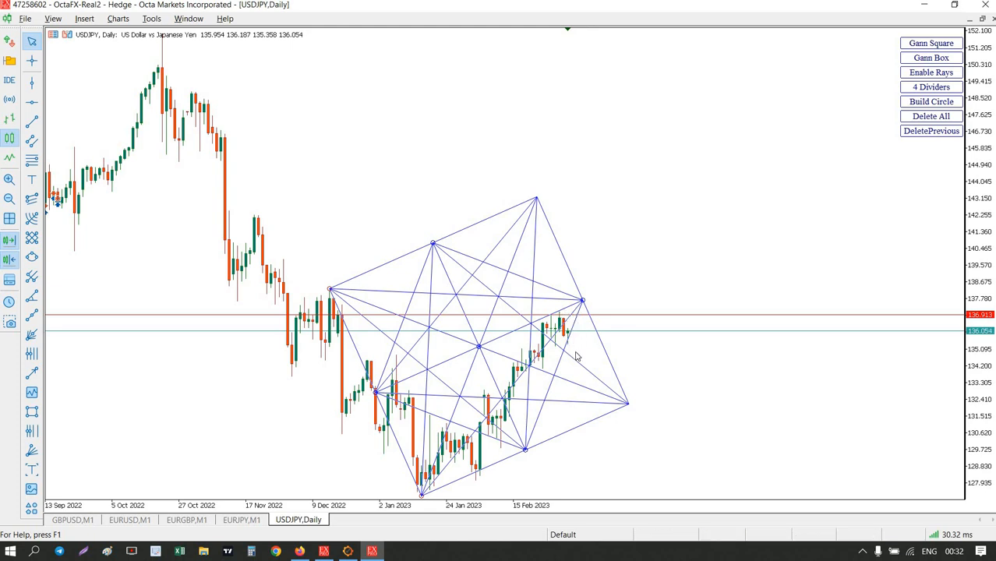
{"action": "mouse_move", "coordinate": [569, 350]}
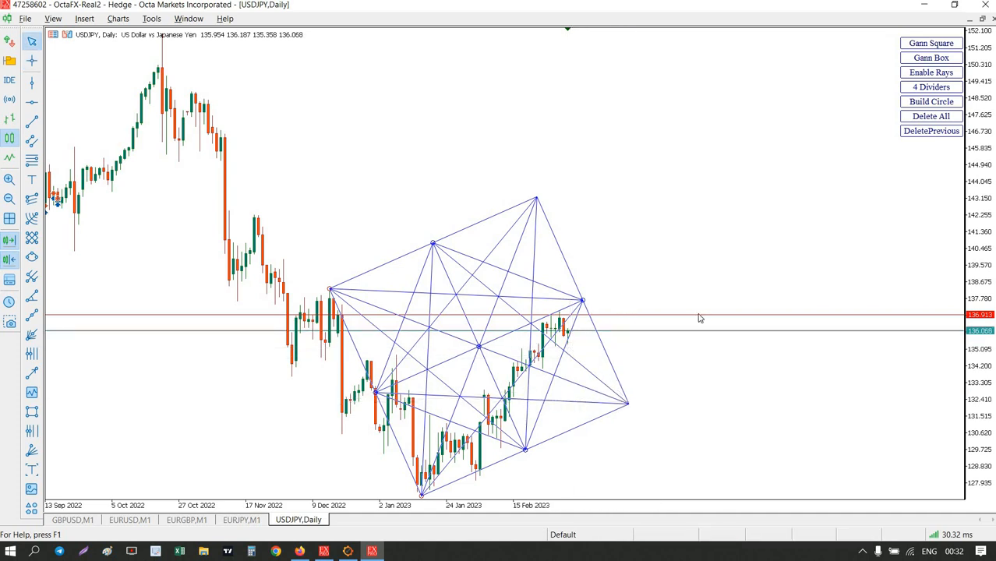
{"action": "mouse_move", "coordinate": [636, 249]}
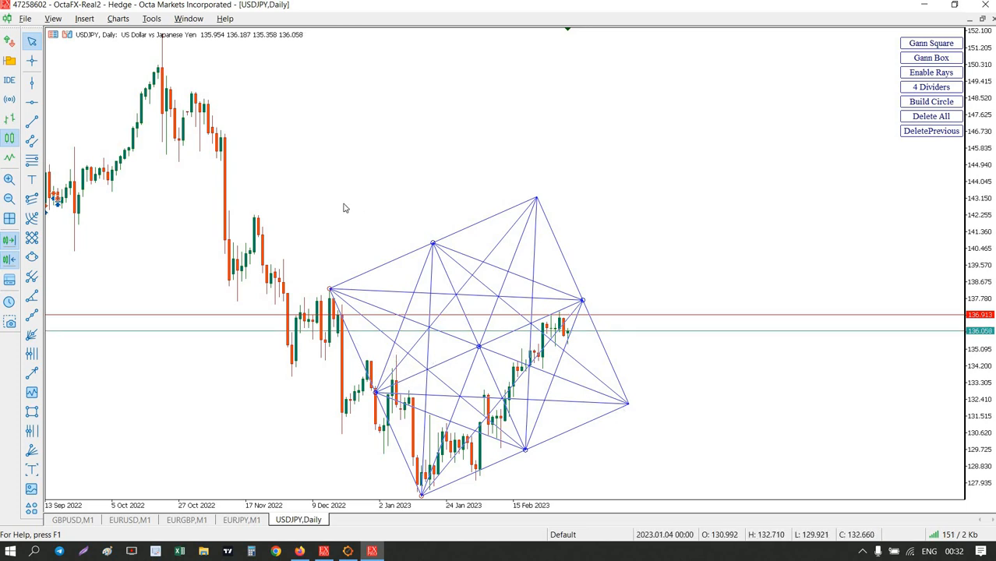
{"action": "mouse_move", "coordinate": [484, 282]}
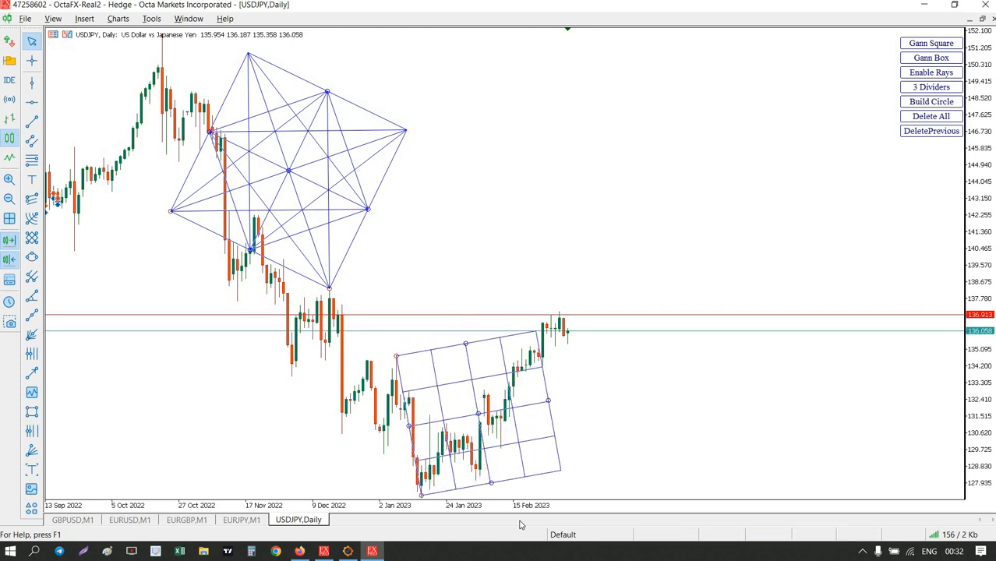
{"action": "mouse_move", "coordinate": [274, 465]}
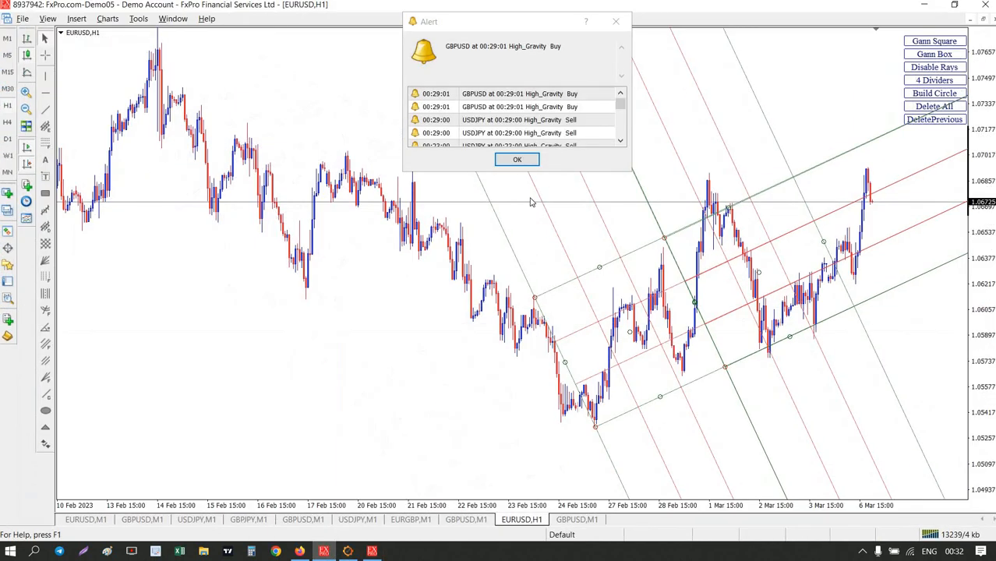
Step: Dismiss the price alert, review the chart Properties Common tab and close it
{"action": "left_click", "coordinate": [517, 159]}
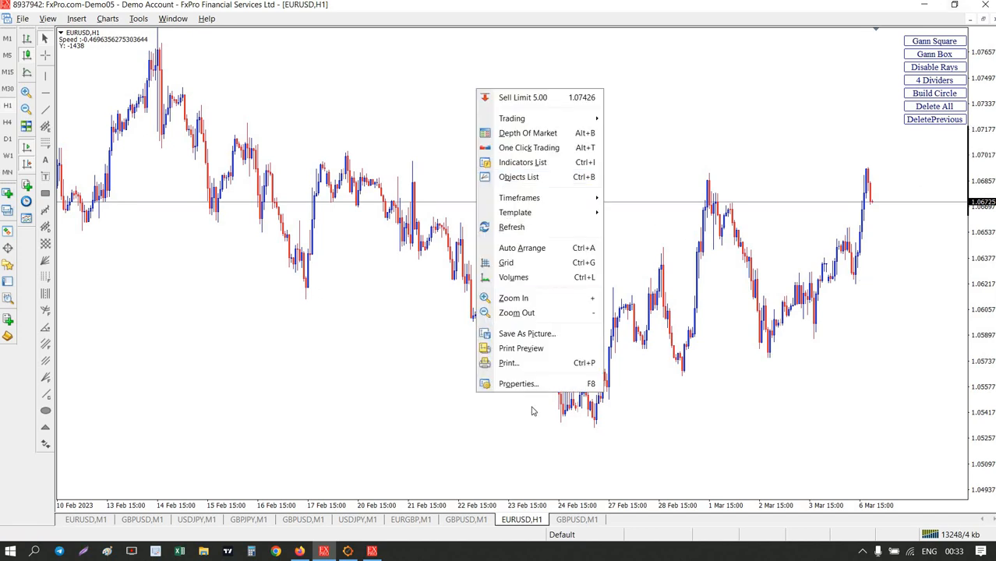
{"action": "left_click", "coordinate": [518, 384]}
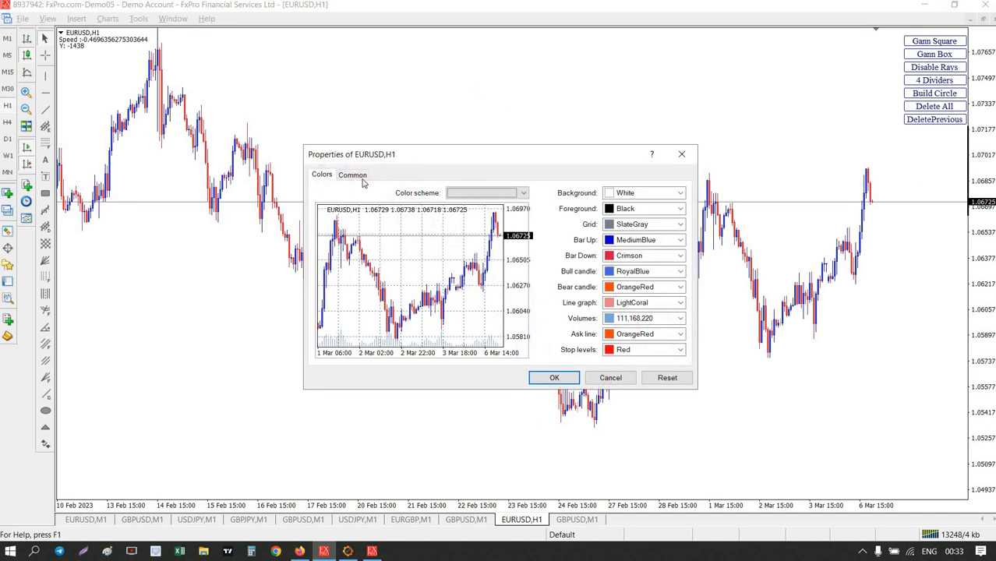
{"action": "left_click", "coordinate": [352, 174]}
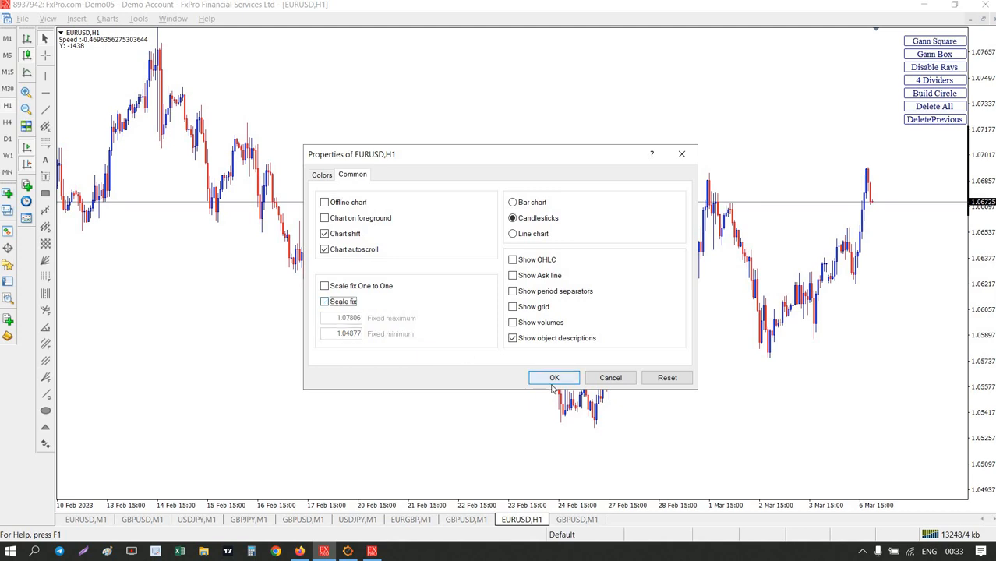
{"action": "left_click", "coordinate": [555, 377]}
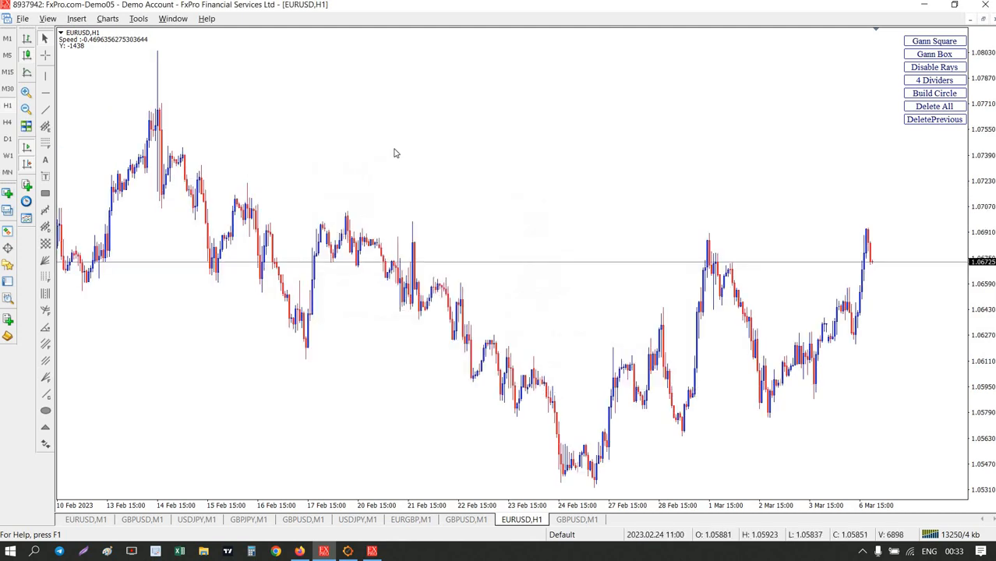
{"action": "right_click", "coordinate": [393, 153]}
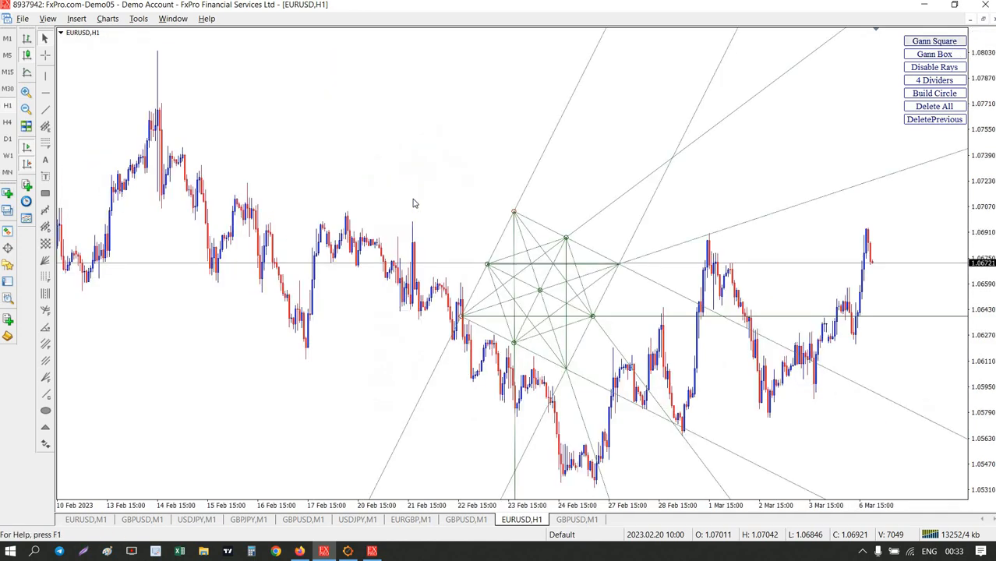
Step: Switch EURUSD to Daily and stretch the Gann square across the mid-2022 lows
{"action": "right_click", "coordinate": [414, 202]}
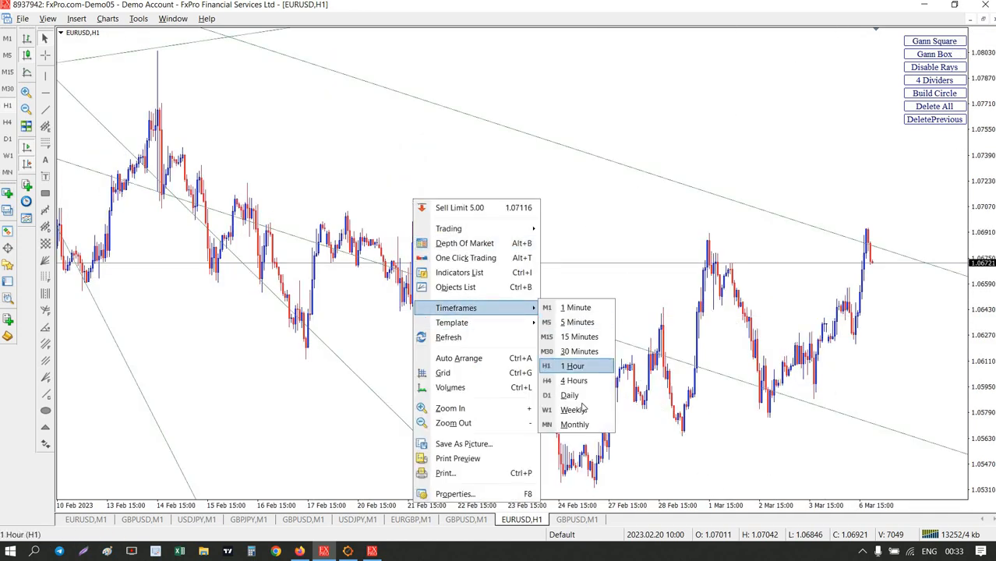
{"action": "left_click", "coordinate": [570, 396]}
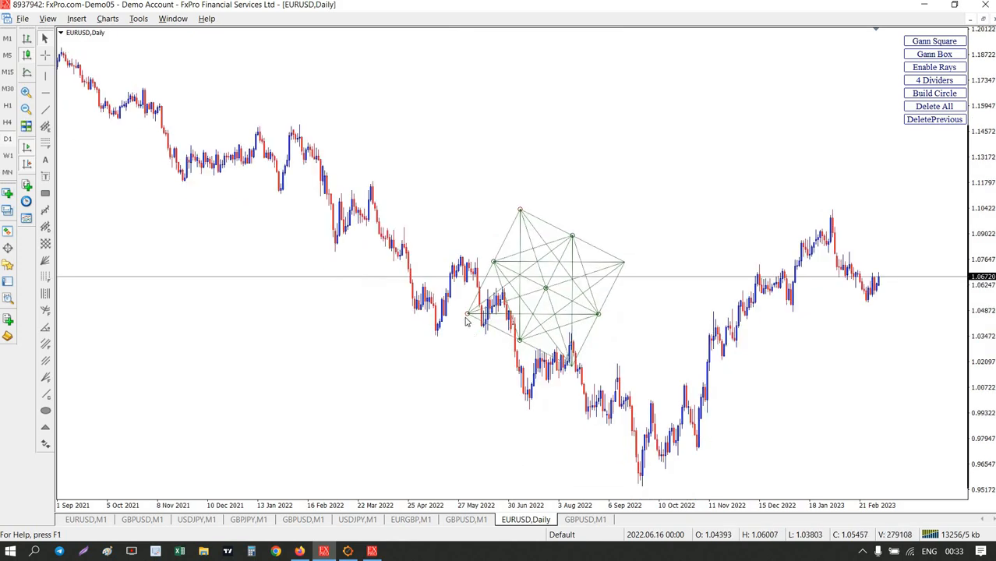
{"action": "left_click_drag", "start_coordinate": [466, 318], "coordinate": [533, 411]}
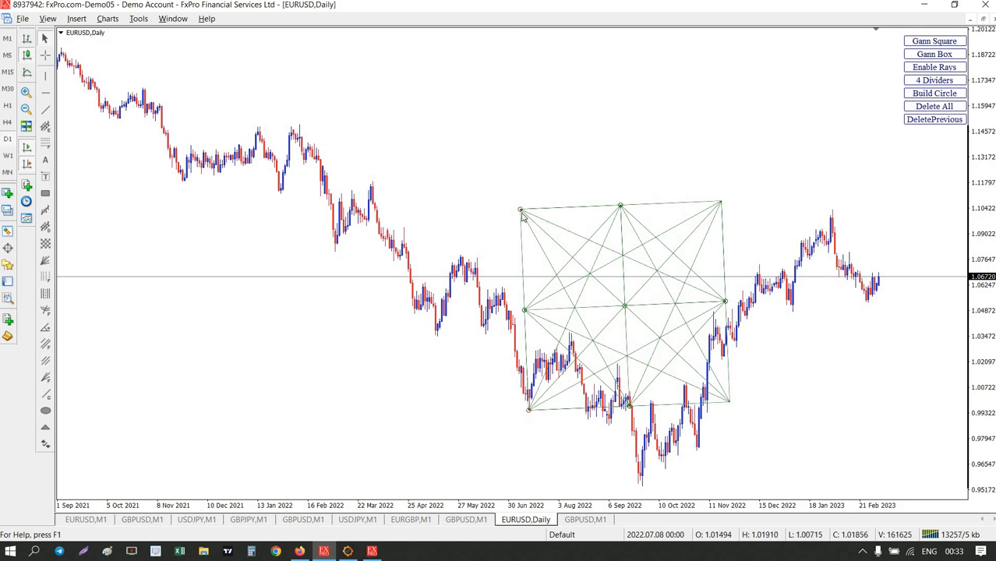
{"action": "left_click_drag", "start_coordinate": [520, 211], "coordinate": [461, 257]}
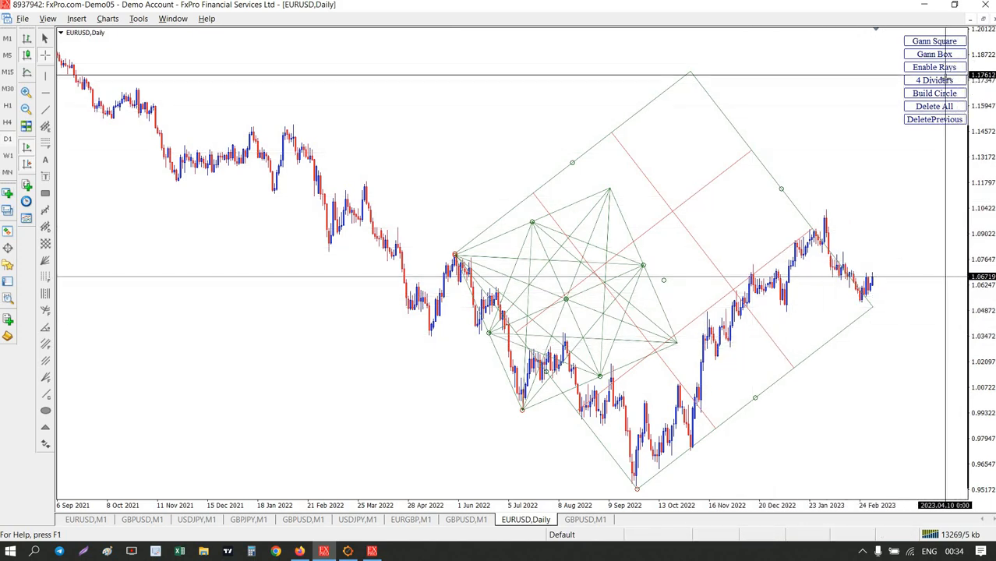
Step: Set 3 Dividers, delete all drawings, and size a new Gann square over the recent rally
{"action": "left_click", "coordinate": [933, 79]}
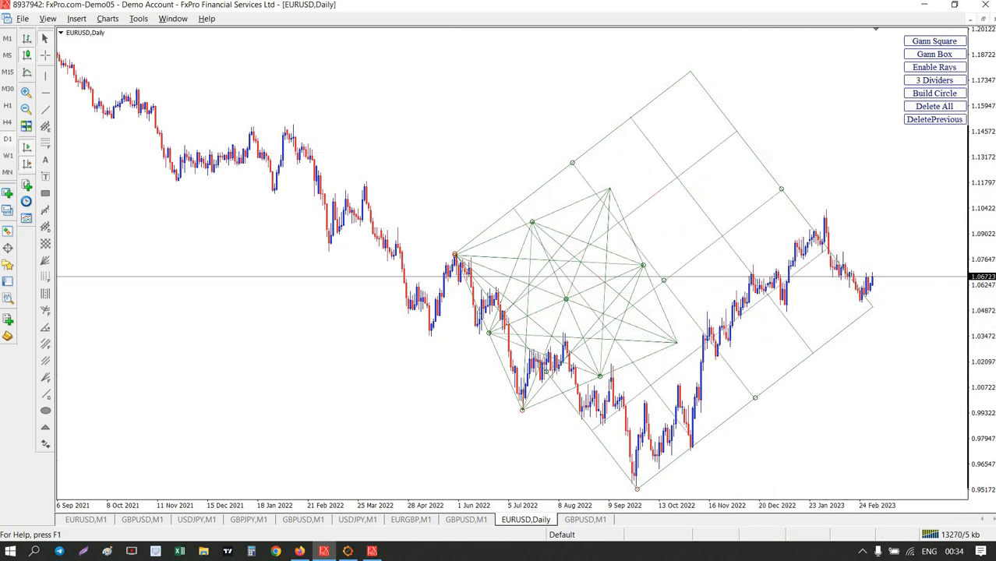
{"action": "mouse_move", "coordinate": [934, 106]}
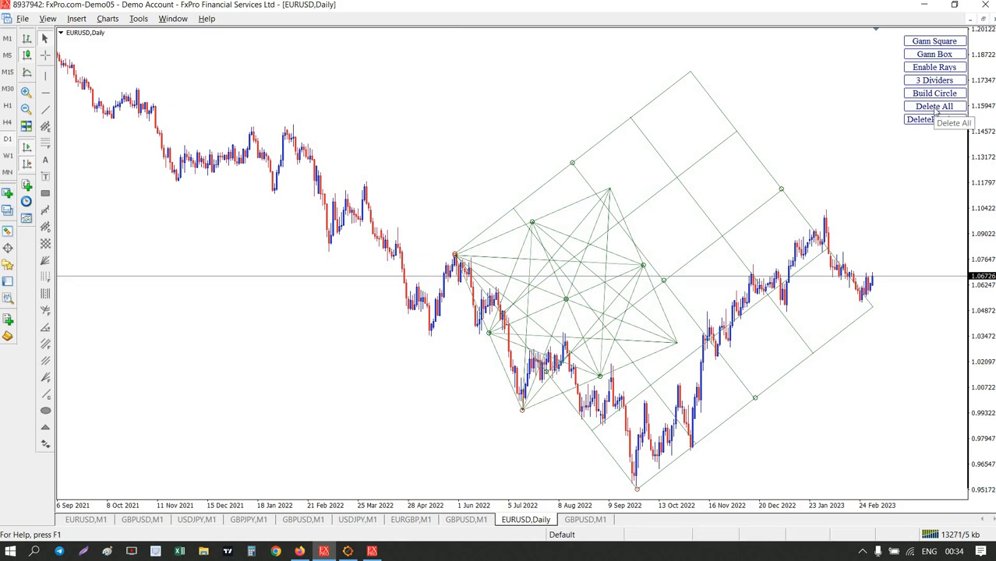
{"action": "left_click", "coordinate": [935, 106]}
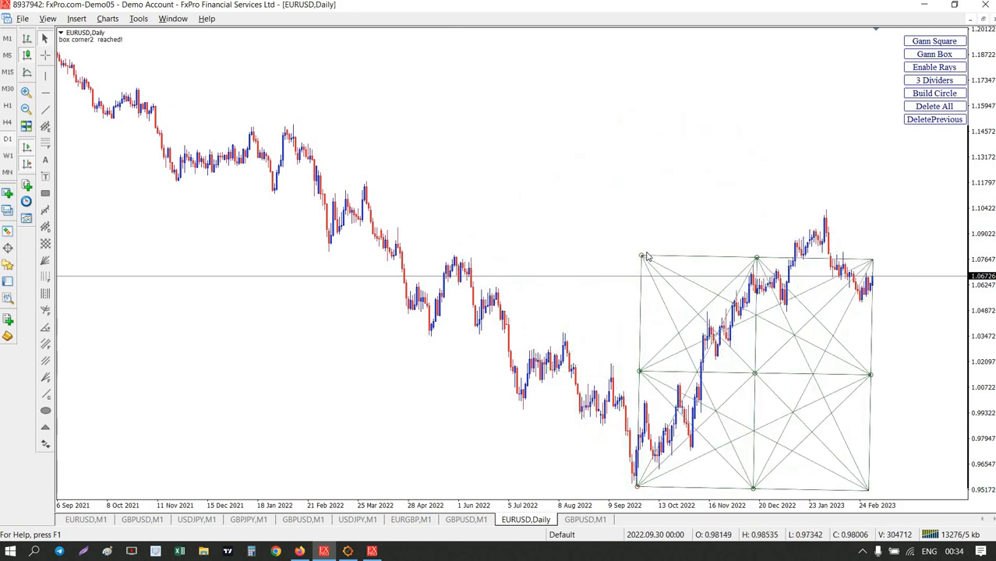
{"action": "left_click_drag", "start_coordinate": [646, 257], "coordinate": [633, 193]}
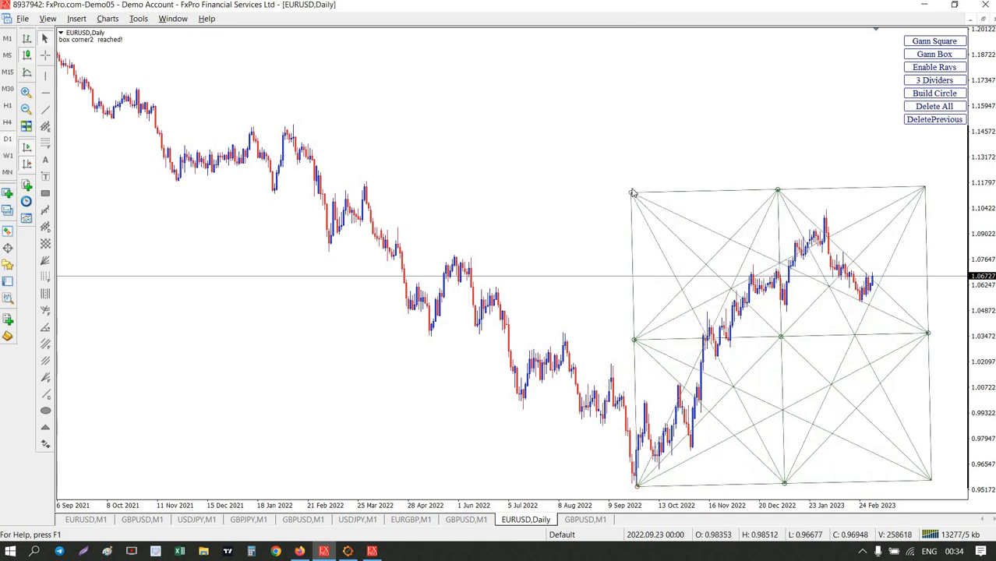
{"action": "left_click_drag", "start_coordinate": [633, 193], "coordinate": [638, 185]}
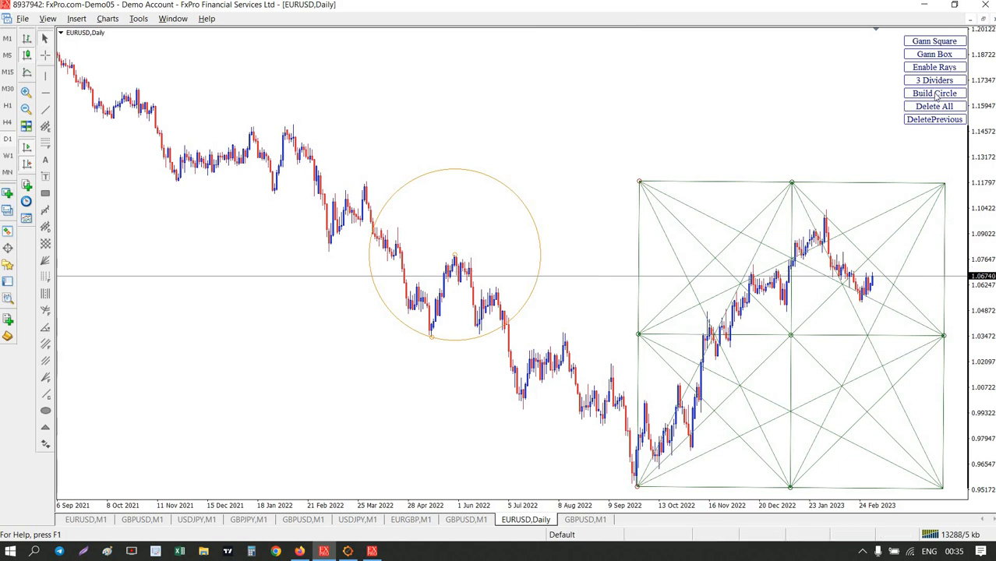
{"action": "mouse_move", "coordinate": [935, 94]}
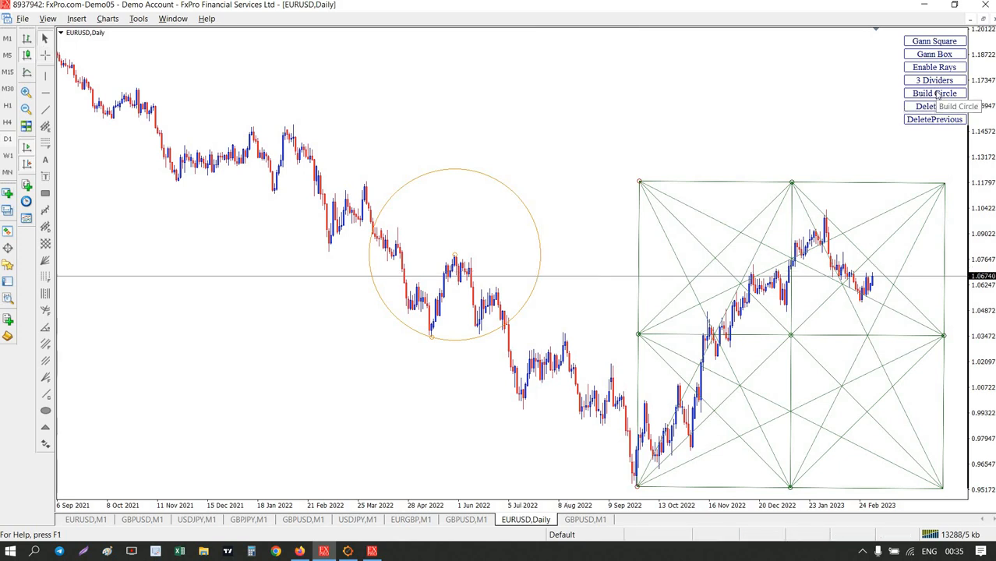
Step: Build concentric gold circles centred on the mid-2022 prices beside the Gann square
{"action": "left_click", "coordinate": [935, 93]}
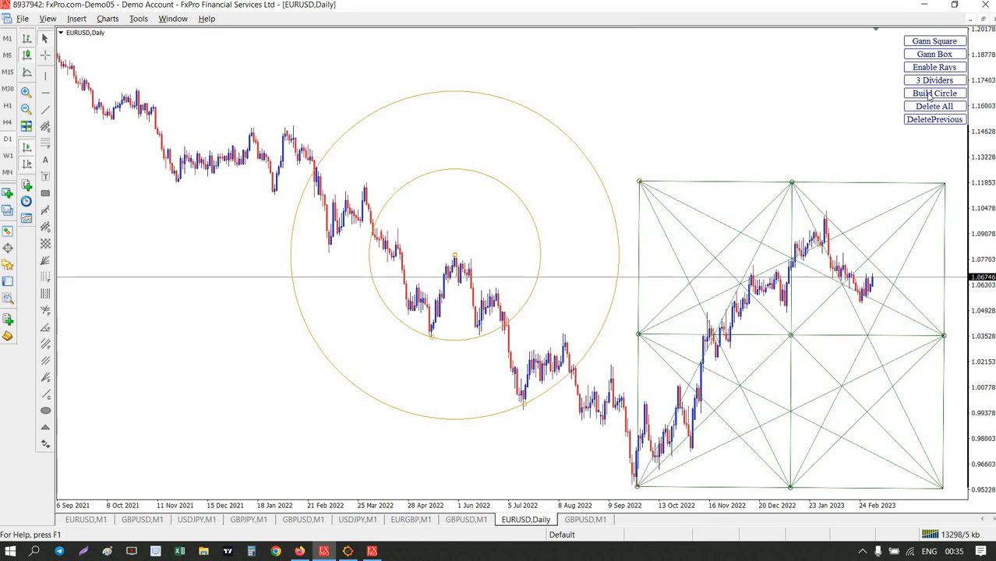
{"action": "left_click", "coordinate": [935, 94]}
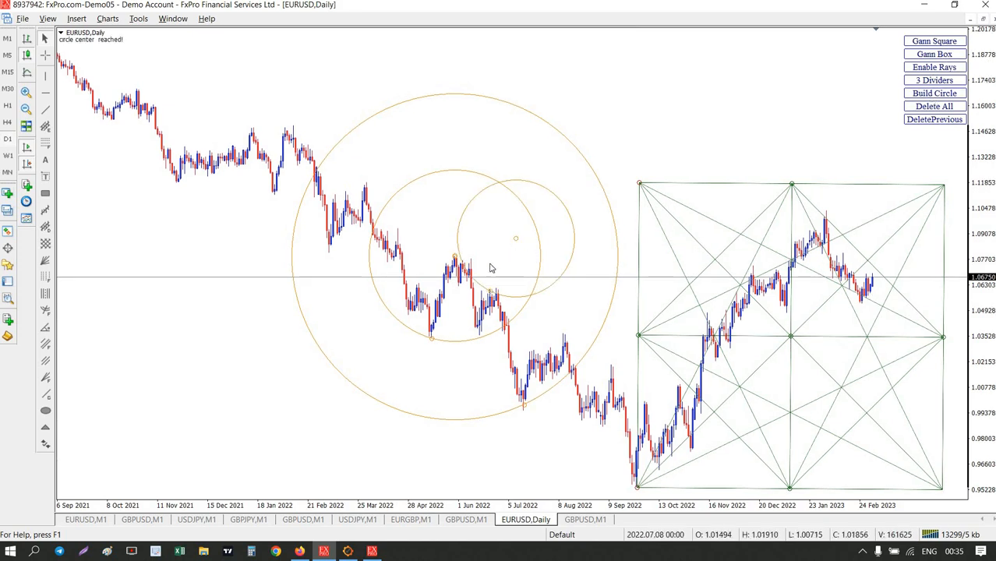